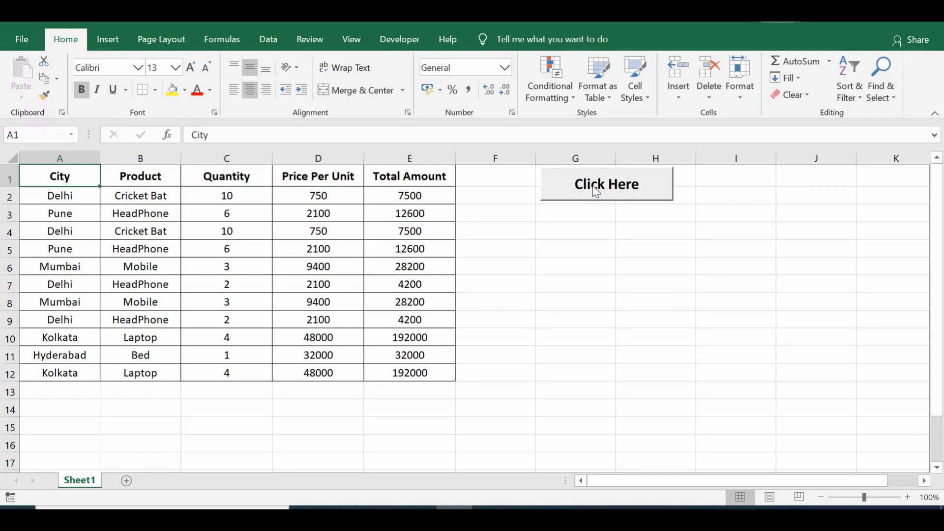
# Close Excel, move the Excel to Text icon onto the desktop, and reopen the workbook.
pyautogui.click(318, 176)
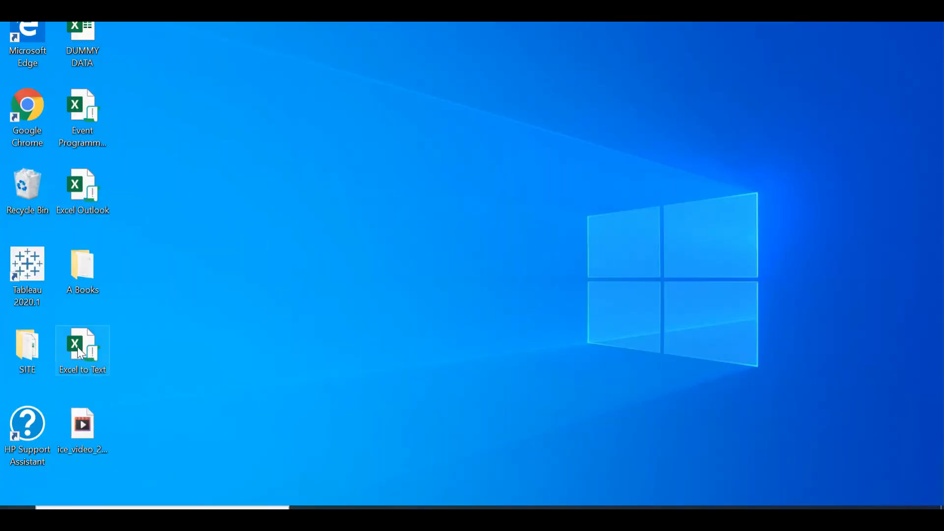
pyautogui.moveTo(82, 350); pyautogui.dragTo(247, 271)
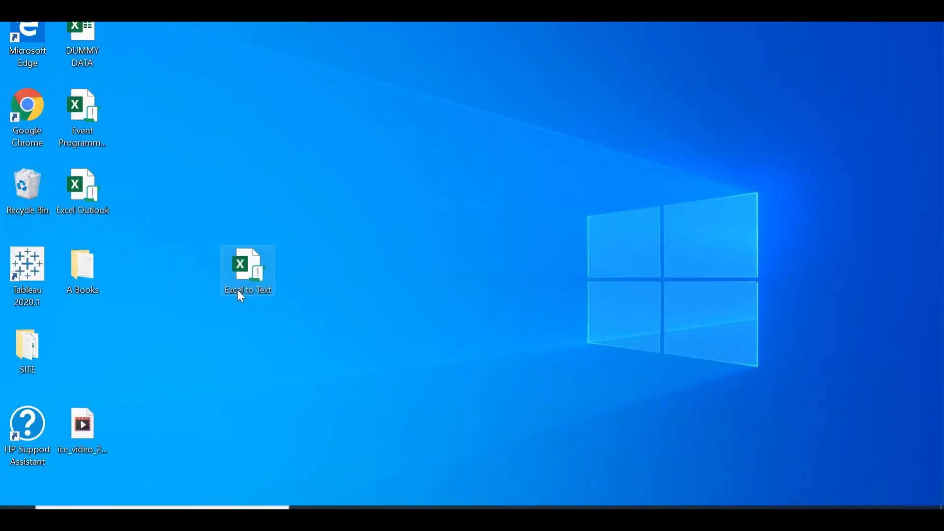
pyautogui.moveTo(247, 271); pyautogui.dragTo(370, 220)
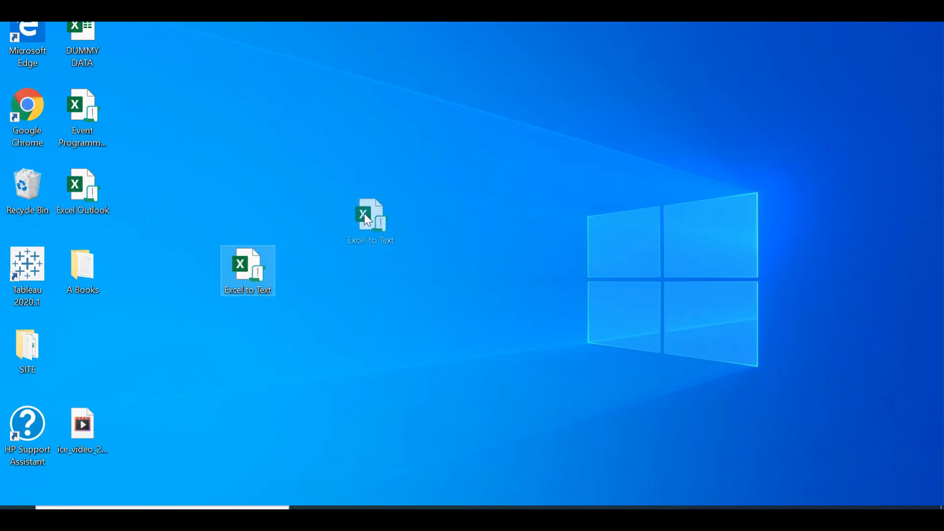
pyautogui.doubleClick(370, 217)
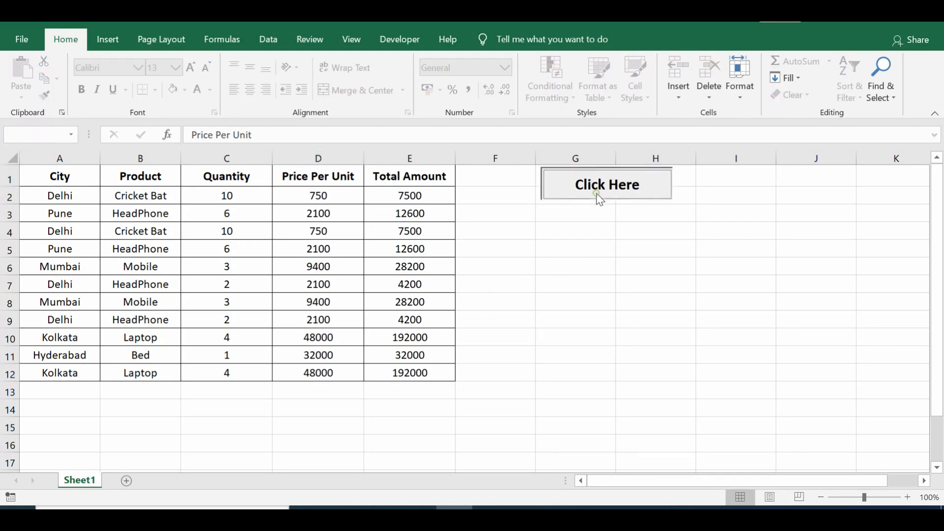
# Run the Click Here macro and dismiss the 'Data is Transferred to Text File' message.
pyautogui.click(606, 184)
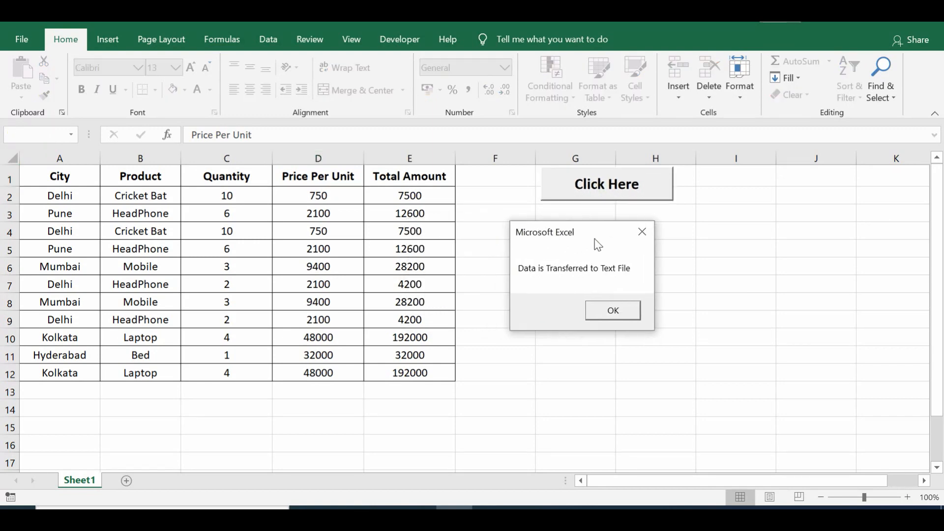
pyautogui.moveTo(563, 283)
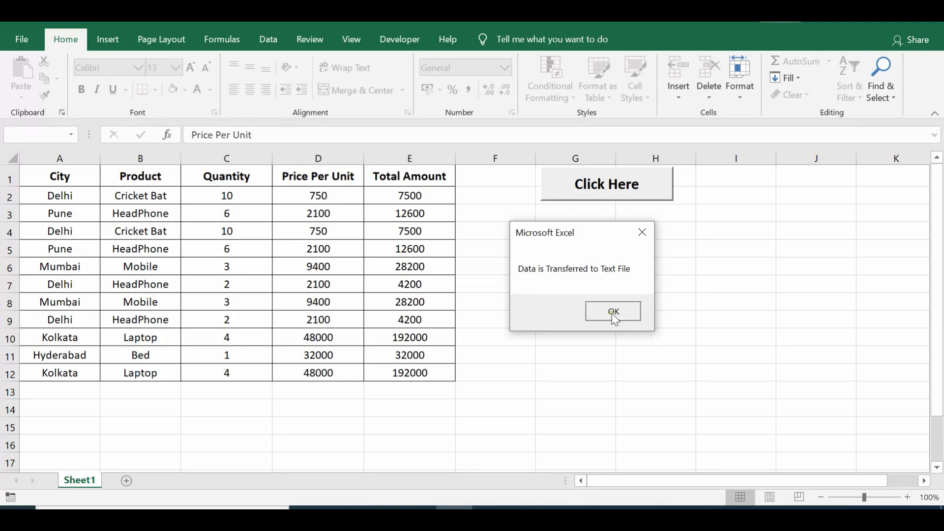
pyautogui.click(612, 311)
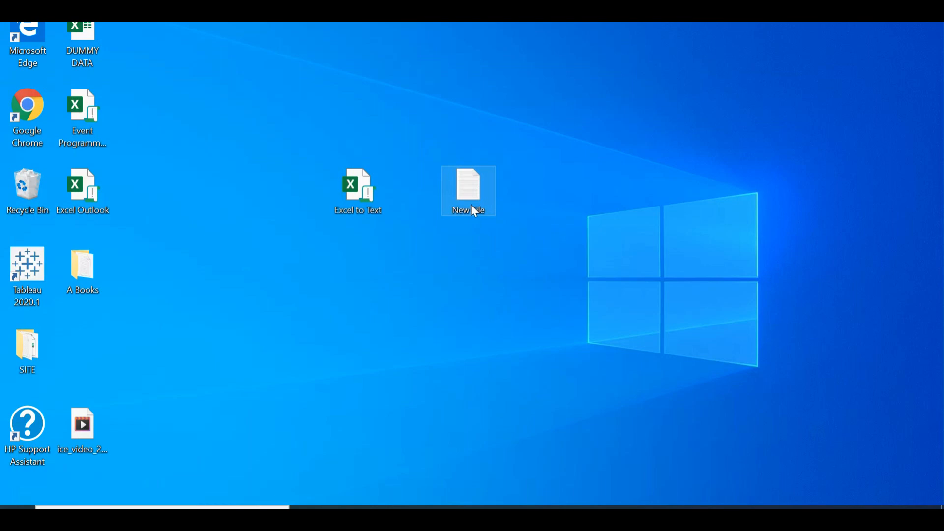
# Open New File in Notepad to view the comma-separated sales lines, then close it.
pyautogui.doubleClick(468, 191)
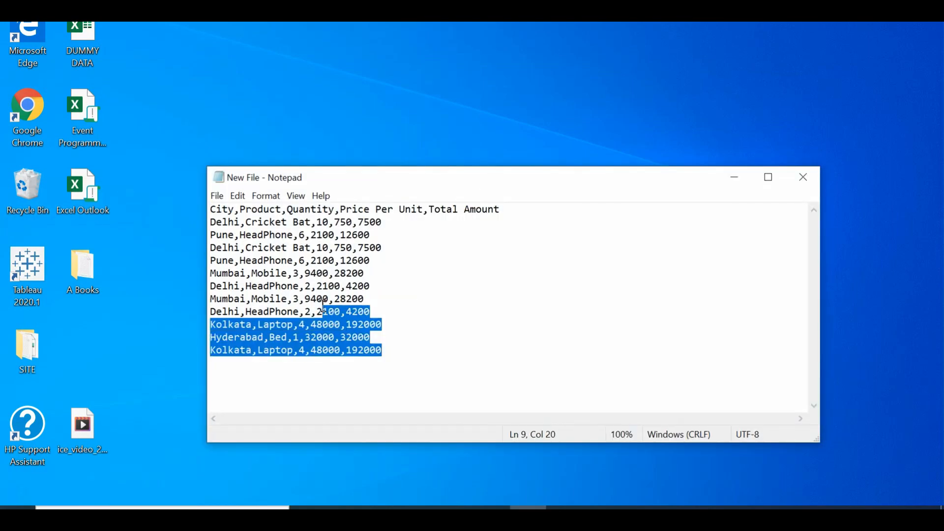
pyautogui.press('ctrl+a')
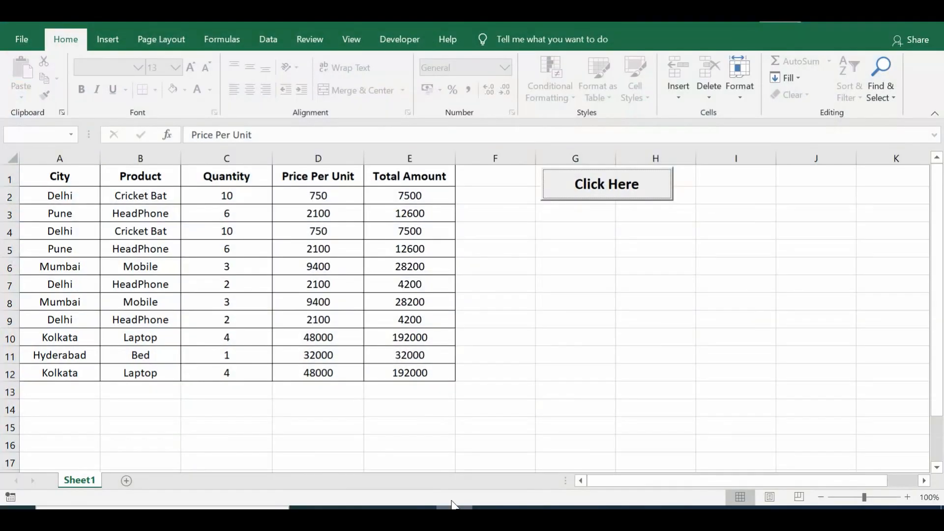
# Open the button's code via Developer > View Code and delete the existing macro body.
pyautogui.click(59, 176)
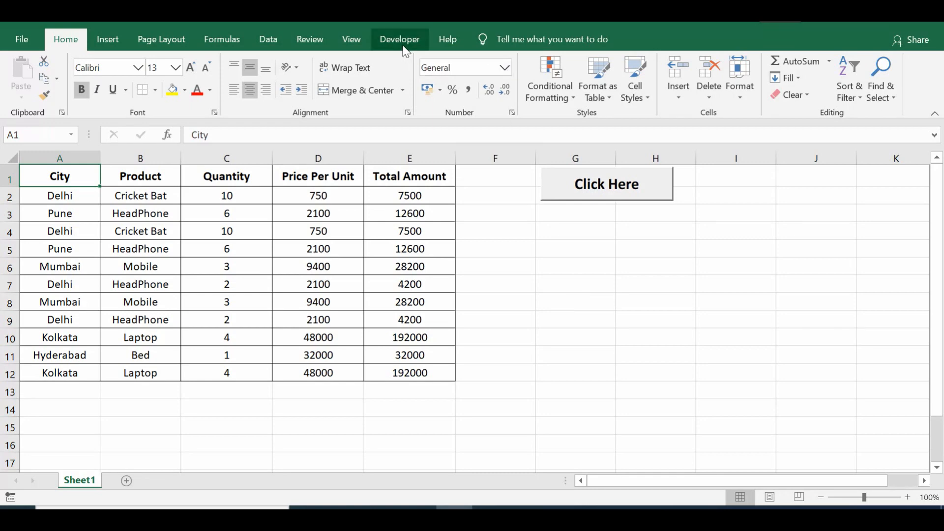
pyautogui.click(399, 39)
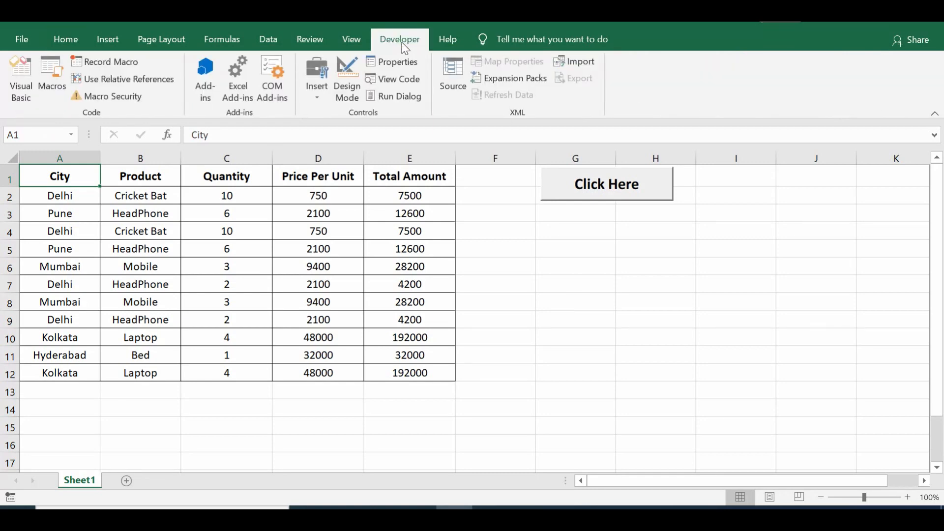
pyautogui.click(346, 78)
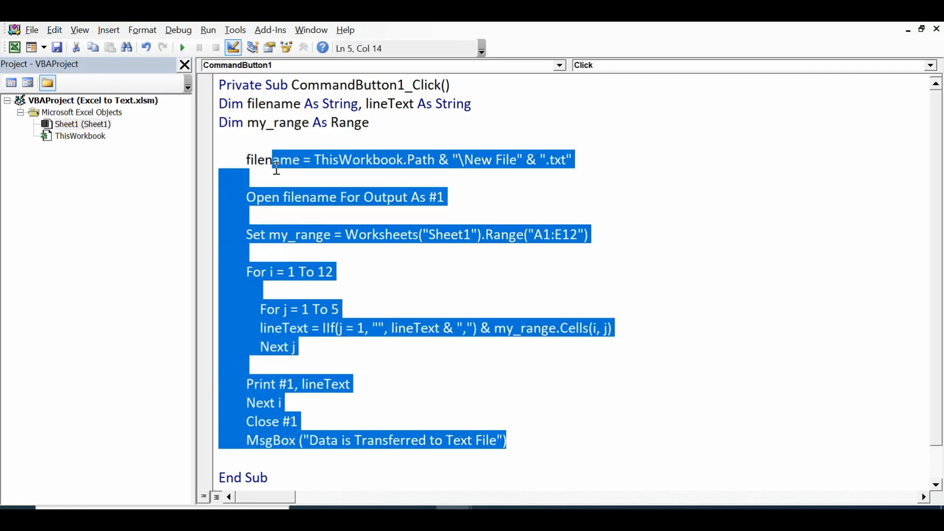
pyautogui.press('Delete')
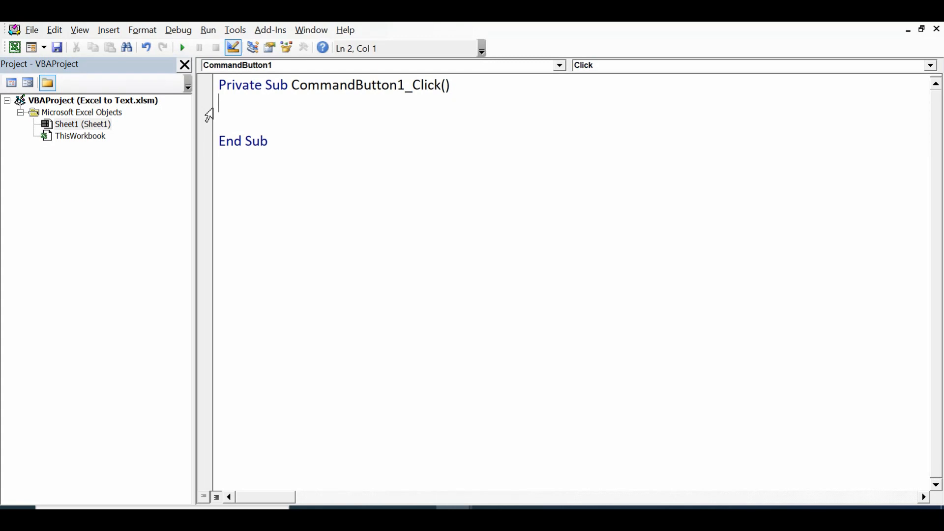
# Type Dim lines declaring filename and lineText As String and my_range As Range.
pyautogui.write('dim filename')
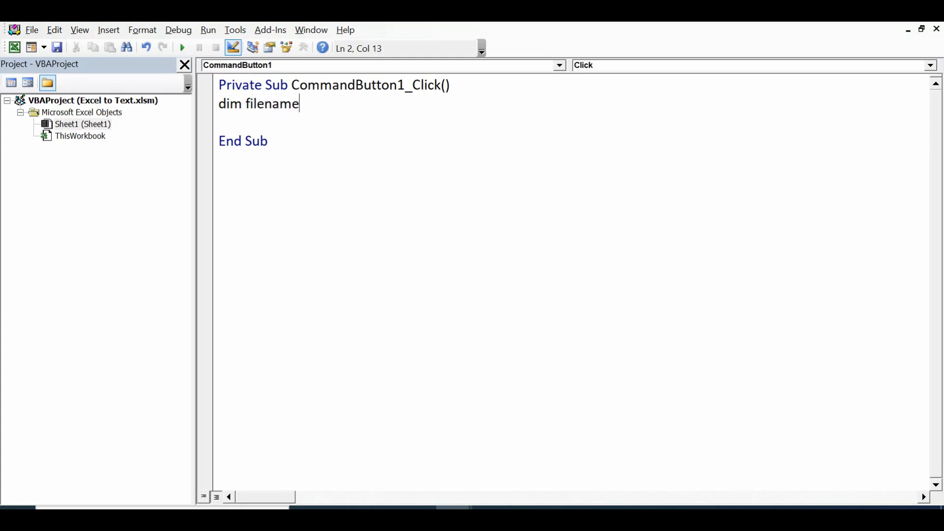
pyautogui.write('as str')
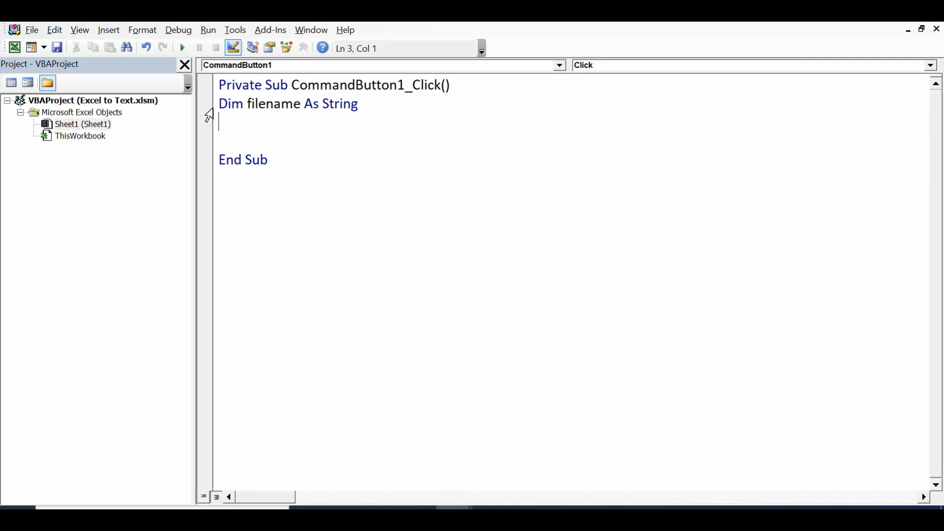
pyautogui.doubleClick(343, 104)
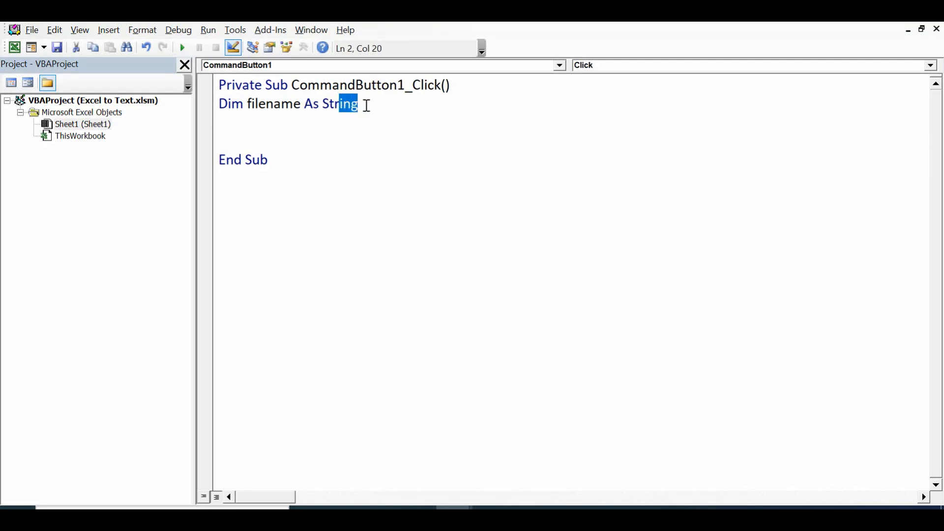
pyautogui.write('dim line')
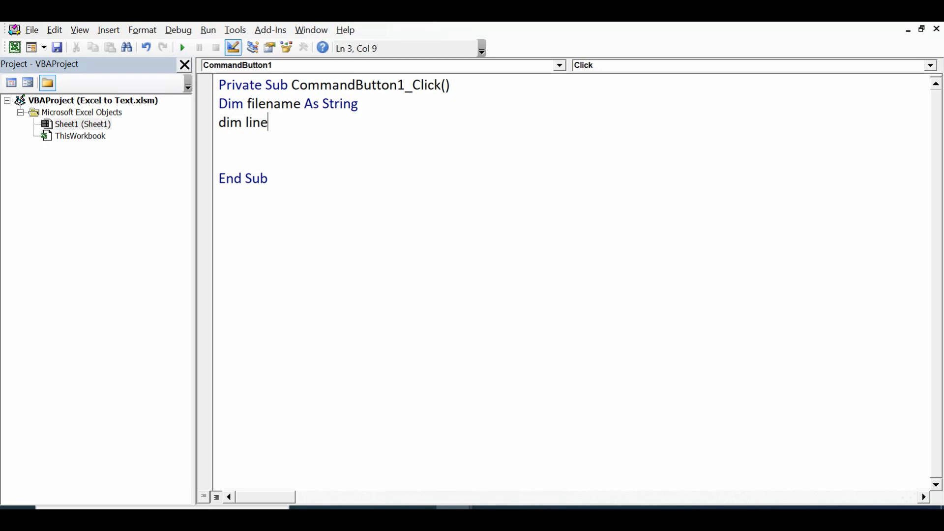
pyautogui.write('Text')
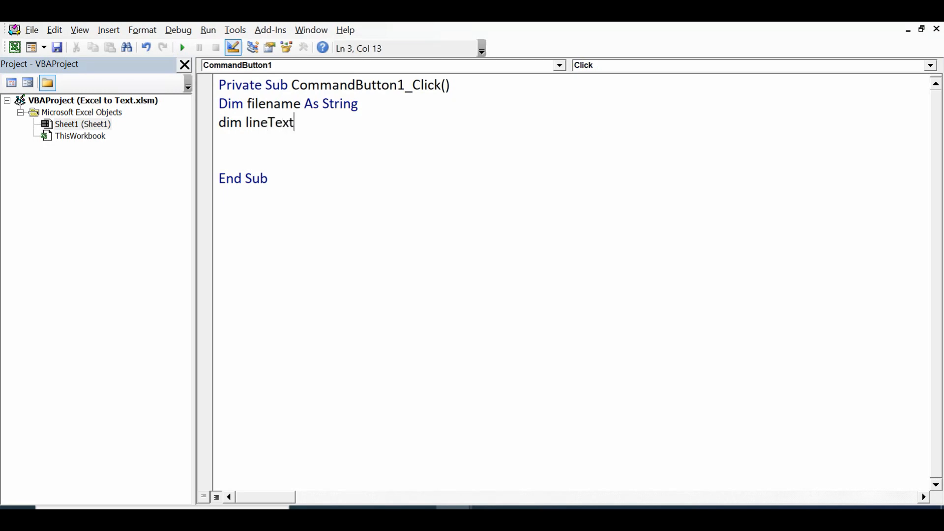
pyautogui.write('as string')
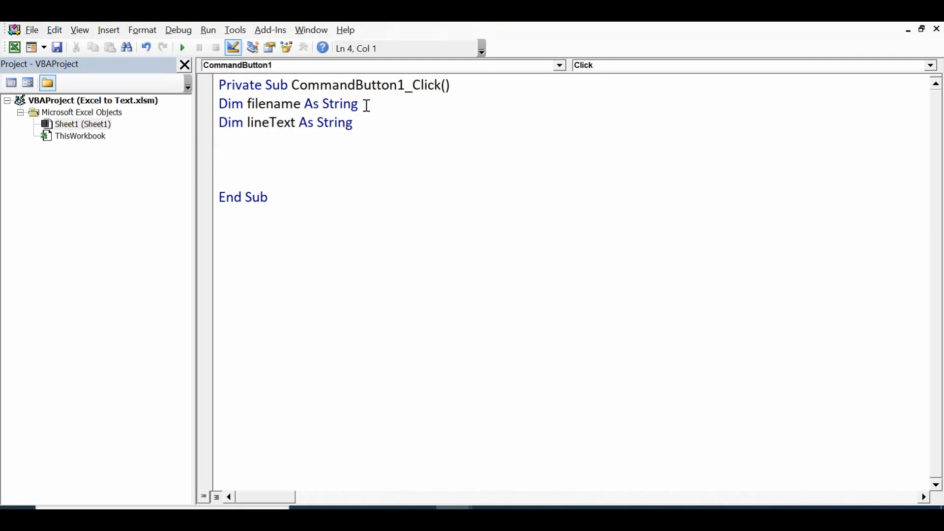
pyautogui.write('dim my')
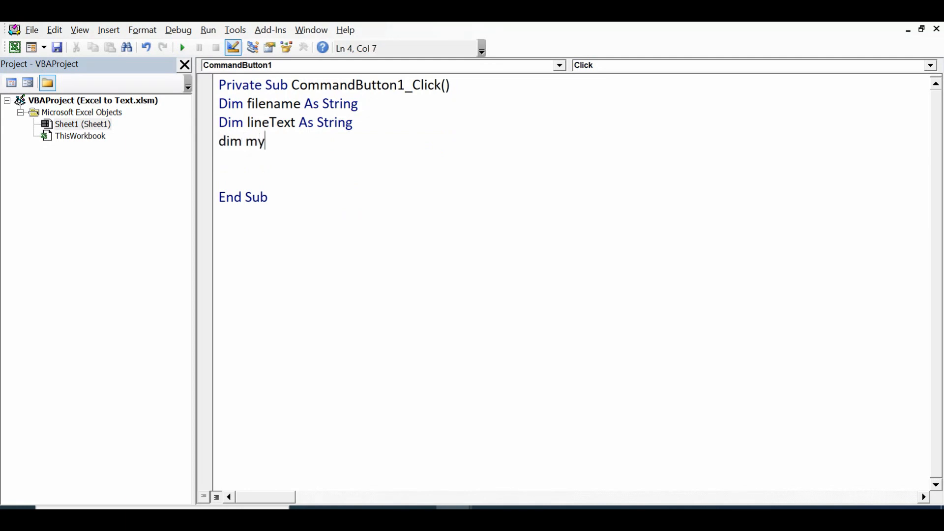
pyautogui.write('_range As Range')
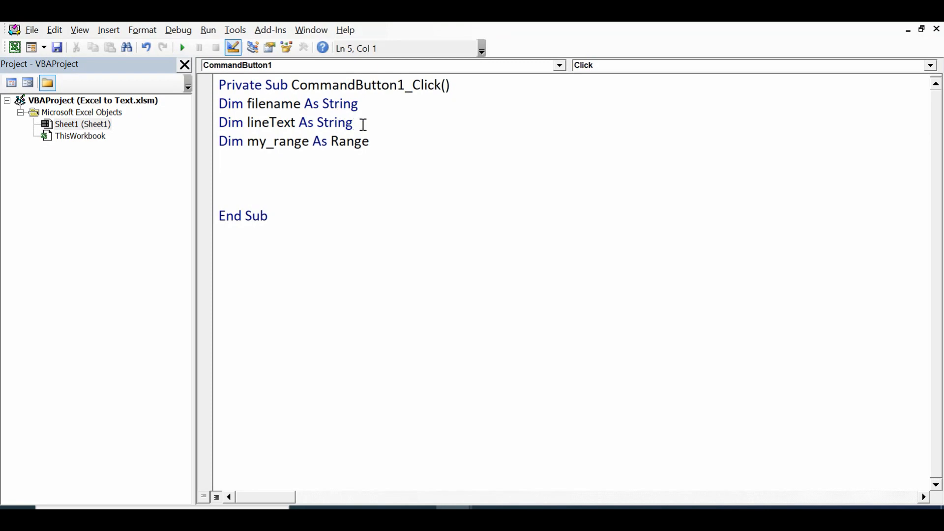
pyautogui.moveTo(219, 103); pyautogui.dragTo(355, 131)
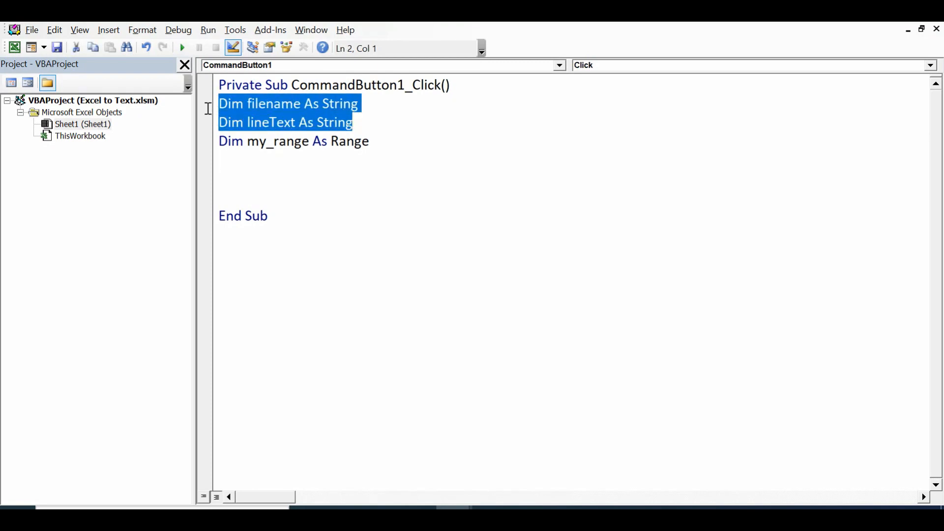
pyautogui.click(366, 141)
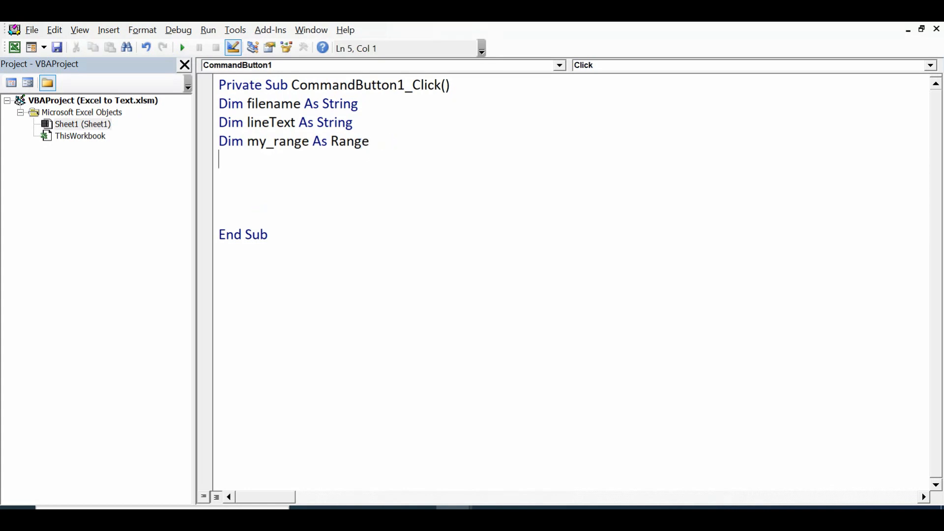
# Set filename = ThisWorkbook.Path & "\New File" & ".txt".
pyautogui.write('filen')
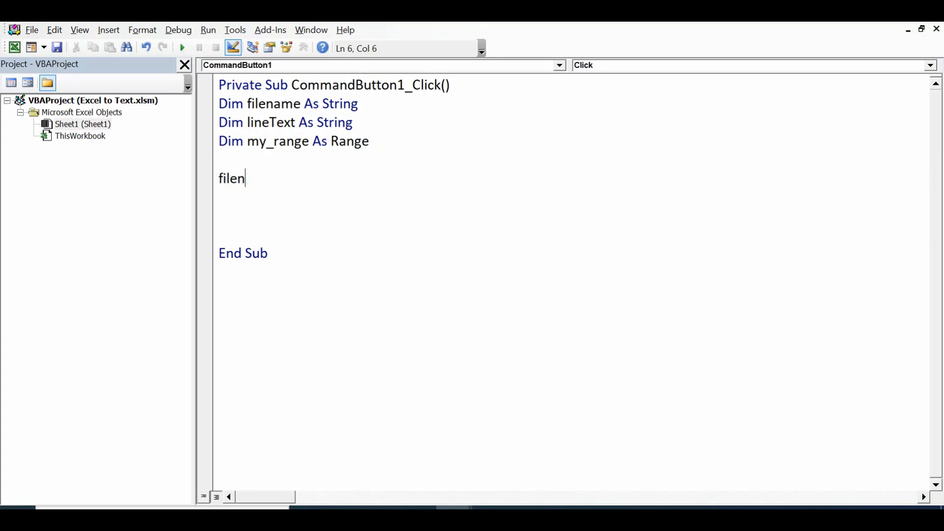
pyautogui.write('am')
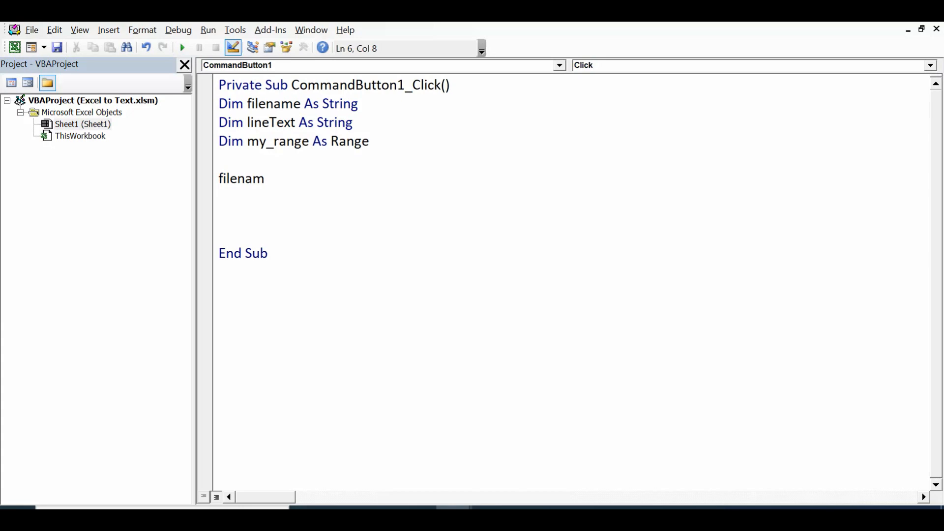
pyautogui.write('e=')
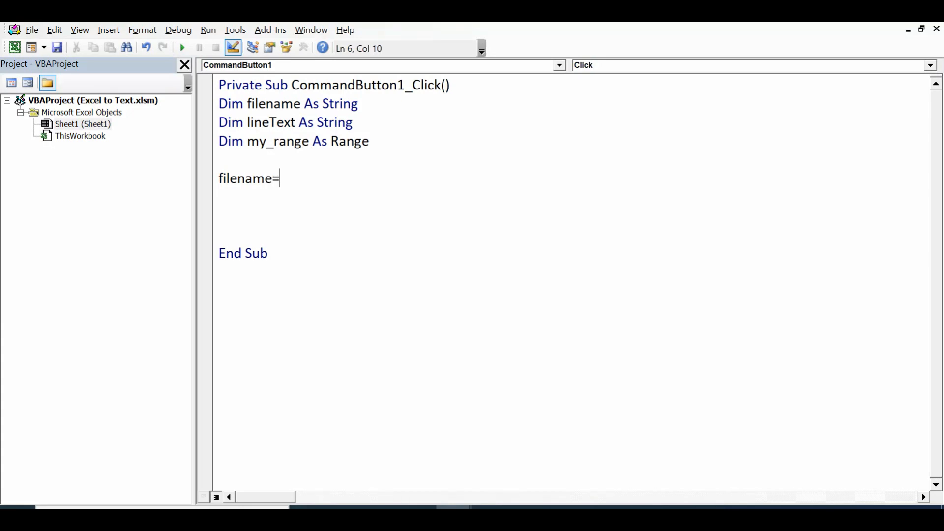
pyautogui.write('thisworkboo')
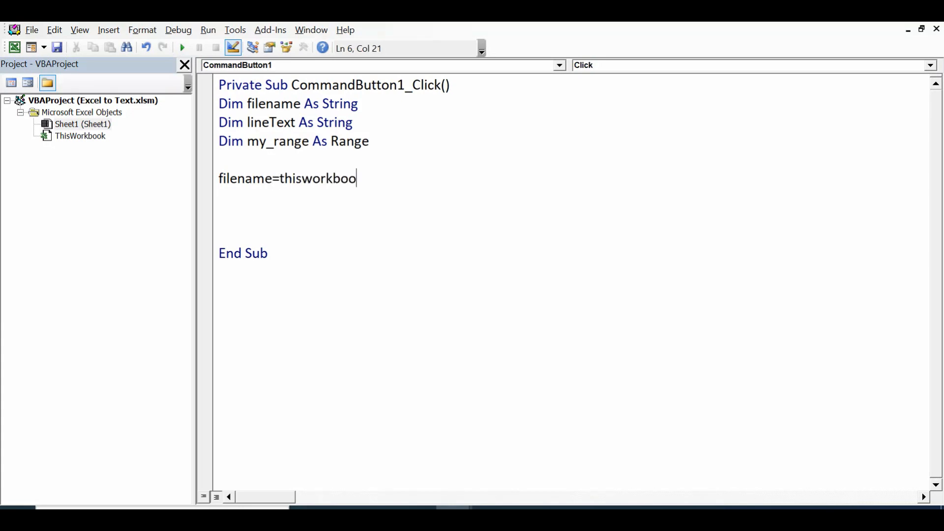
pyautogui.write('k.pa')
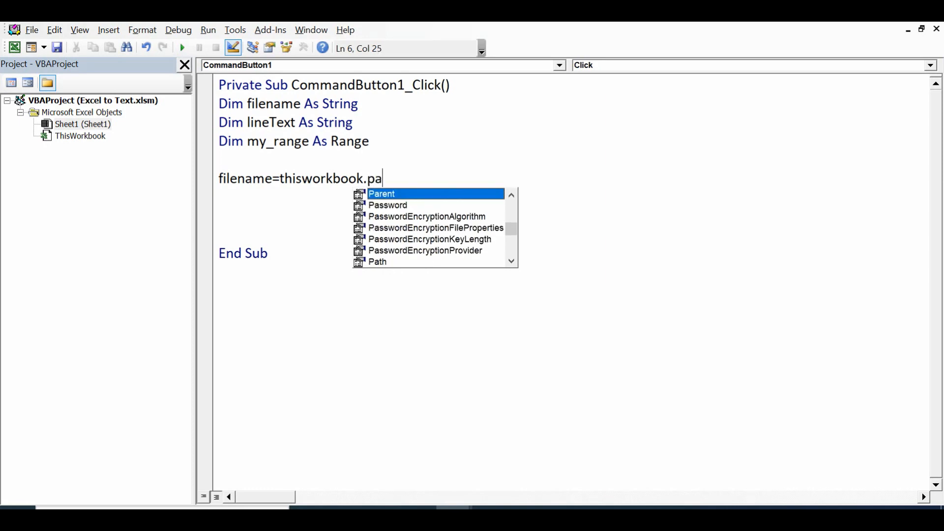
pyautogui.write('th')
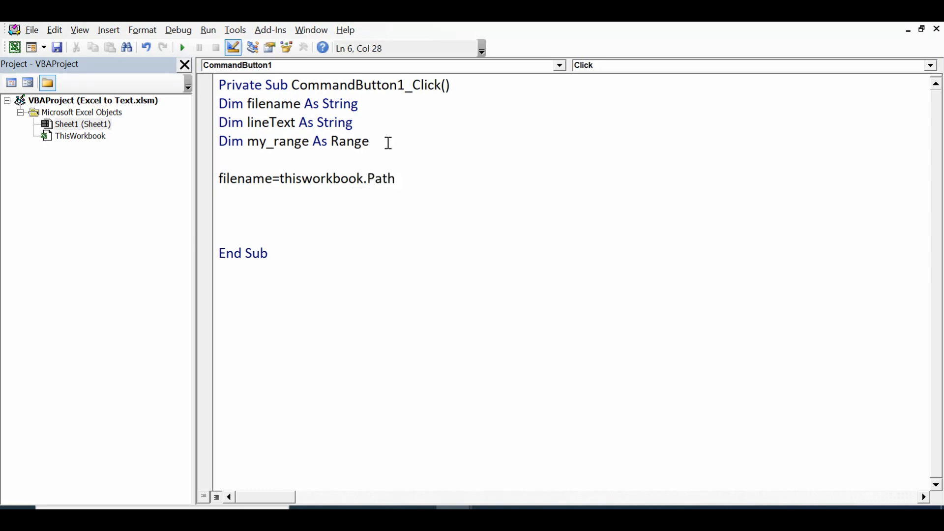
pyautogui.write('&')
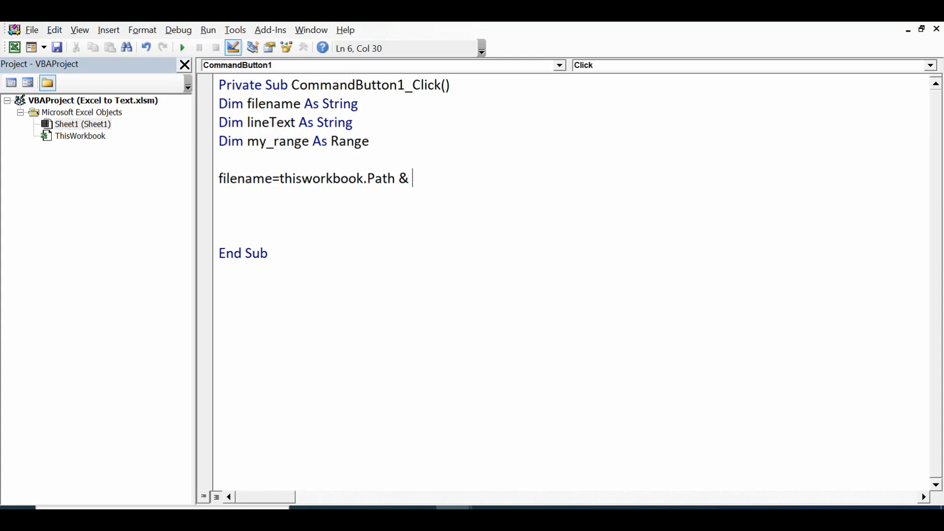
pyautogui.write('"\\')
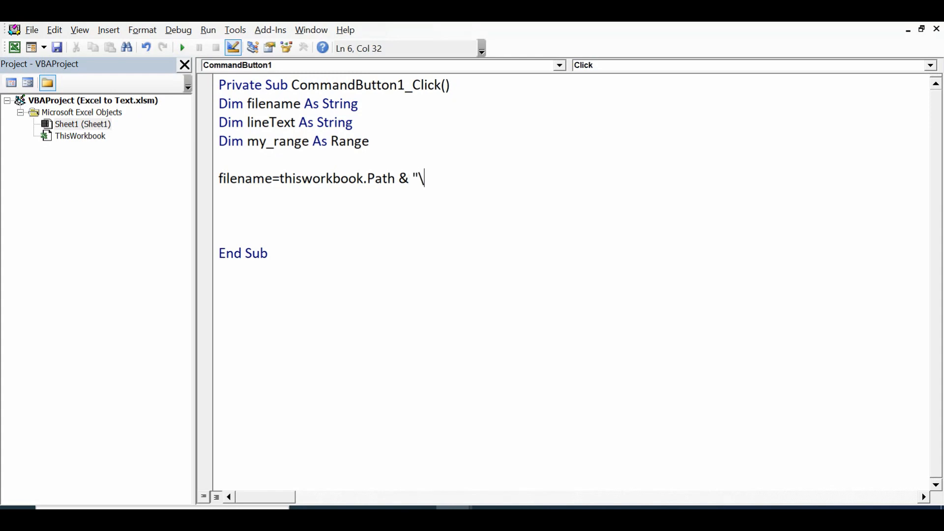
pyautogui.write('New F')
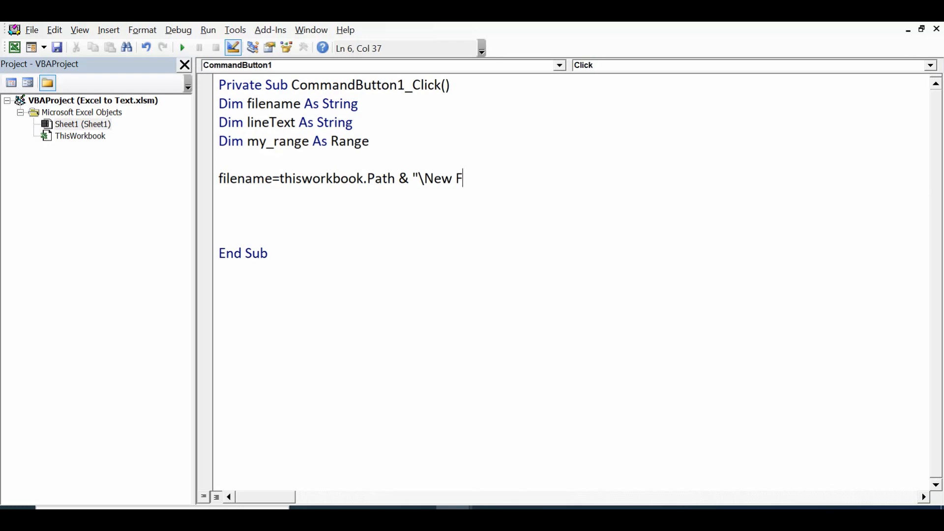
pyautogui.write('ile"')
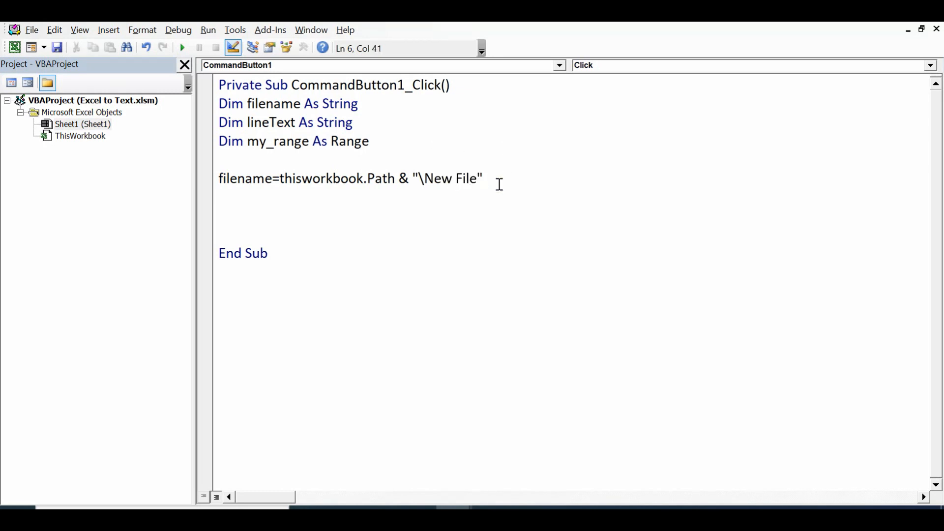
pyautogui.write('&')
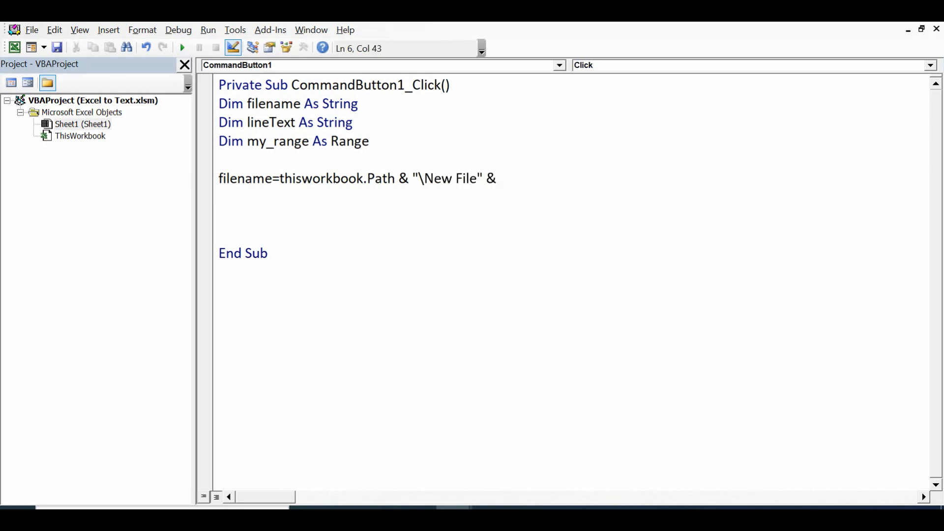
pyautogui.write('"')
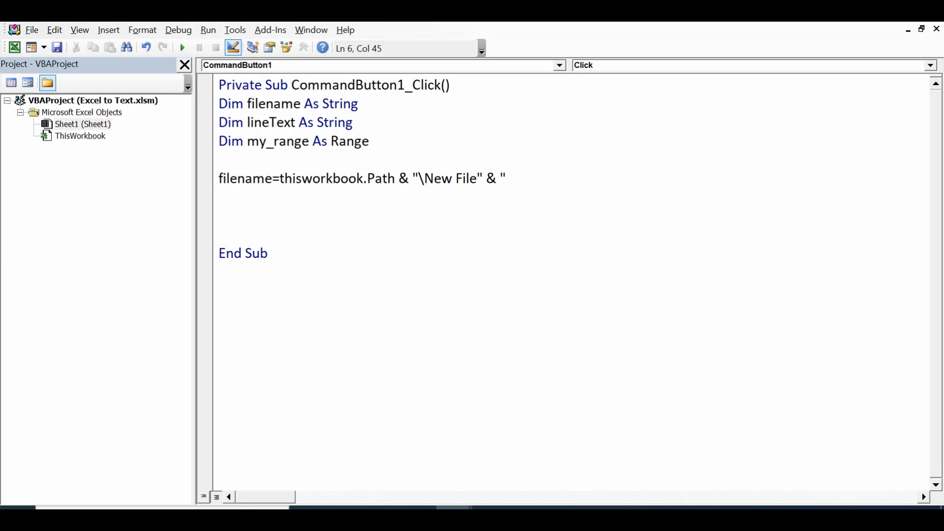
pyautogui.write('.t')
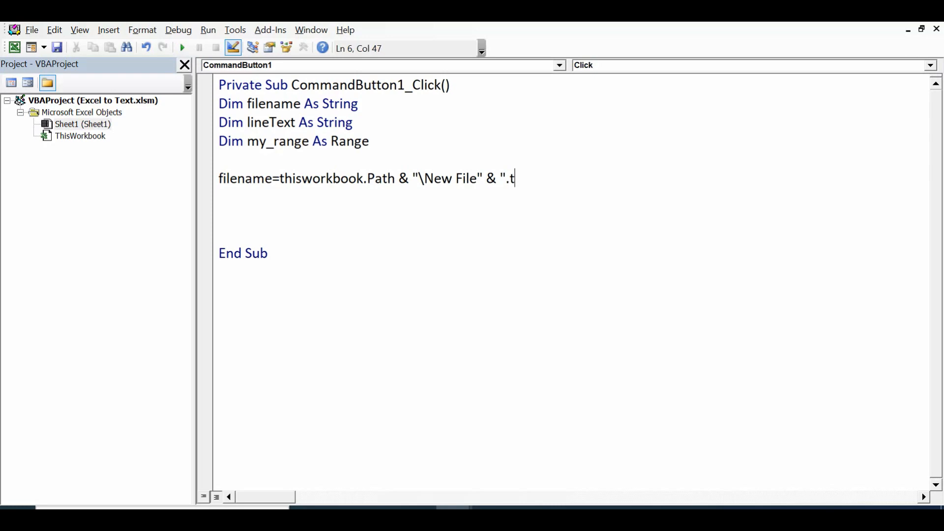
pyautogui.write('xt"')
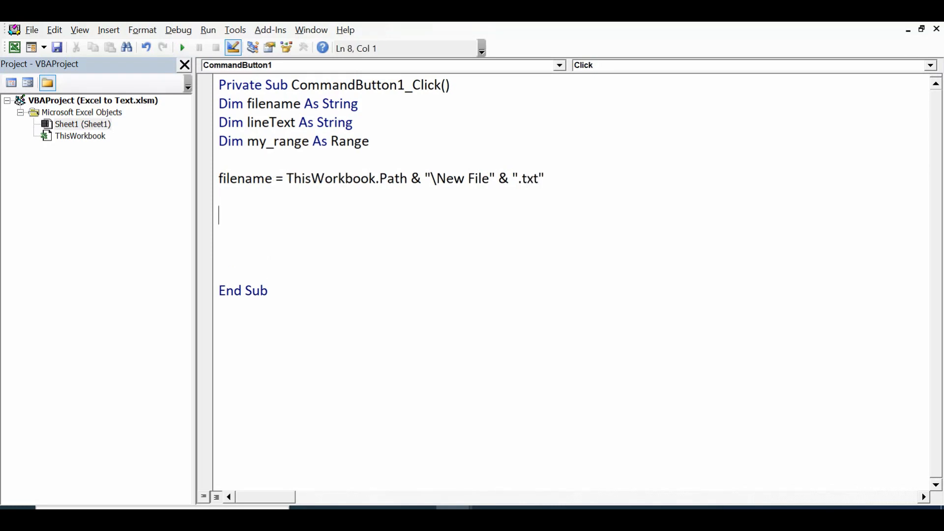
# Begin the statement Open filename For Output As #.
pyautogui.write('o')
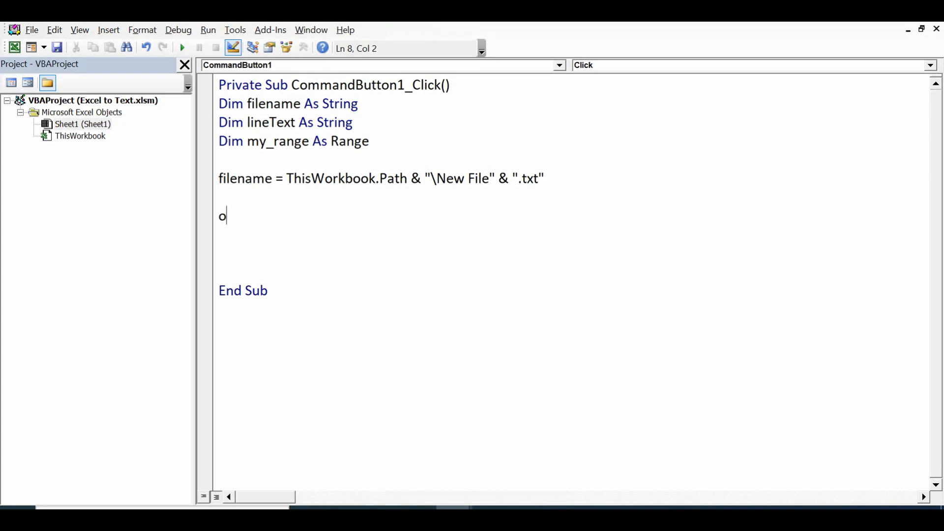
pyautogui.write('pen filename for')
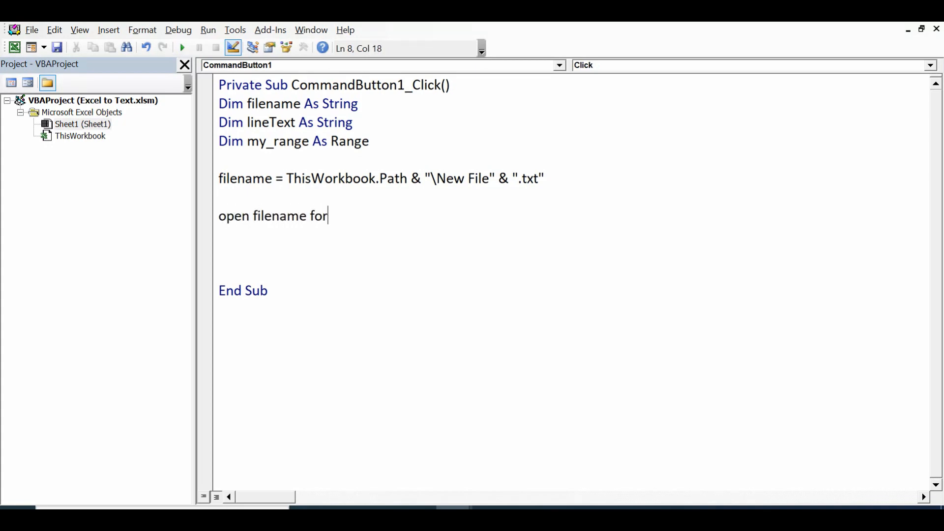
pyautogui.write('output as')
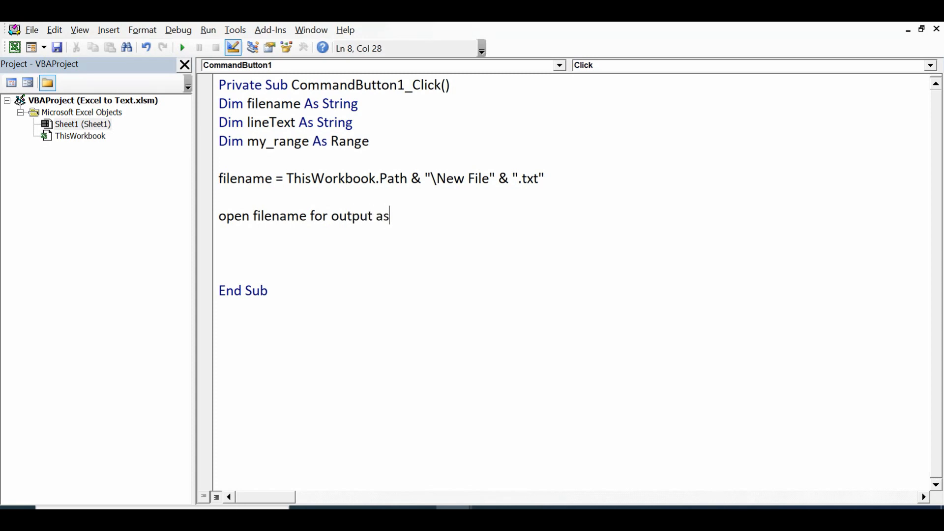
pyautogui.write('#')
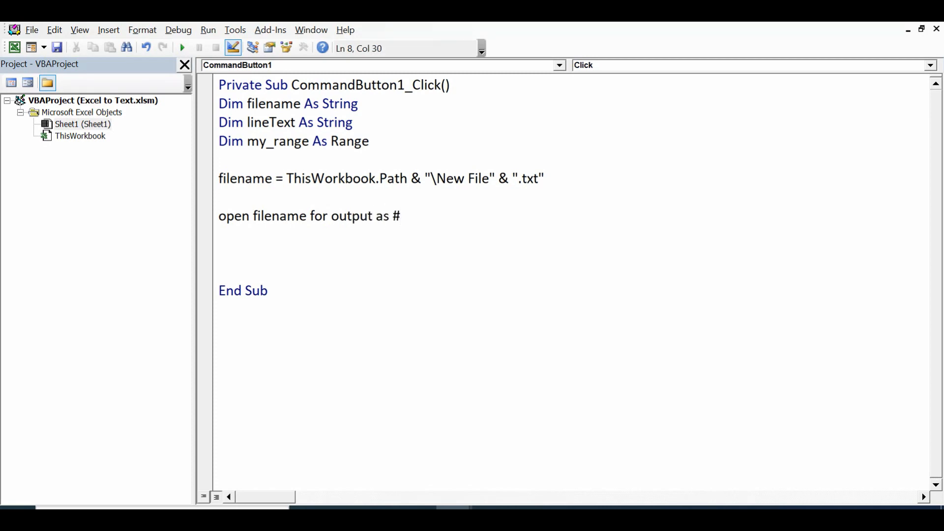
# Finish the Open statement as file #1, add blank lines, and select my_range.
pyautogui.write('1')
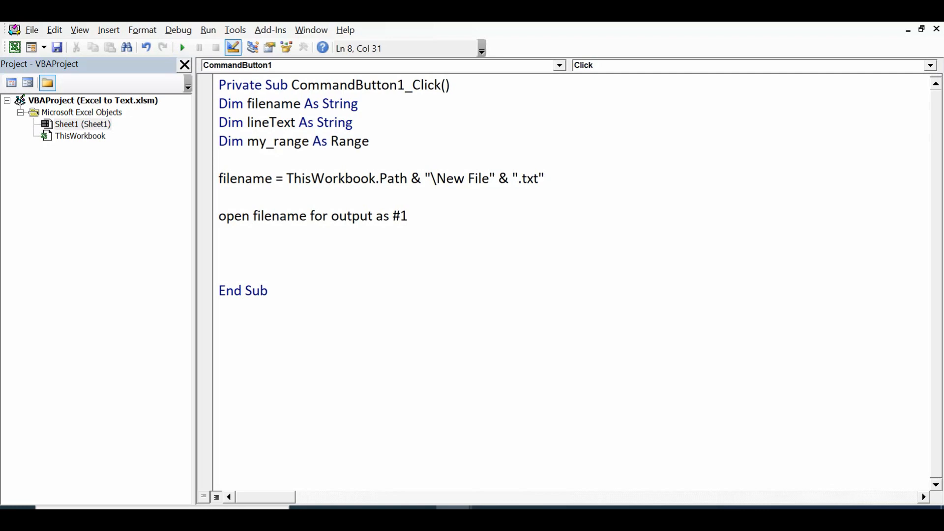
pyautogui.press('enter')
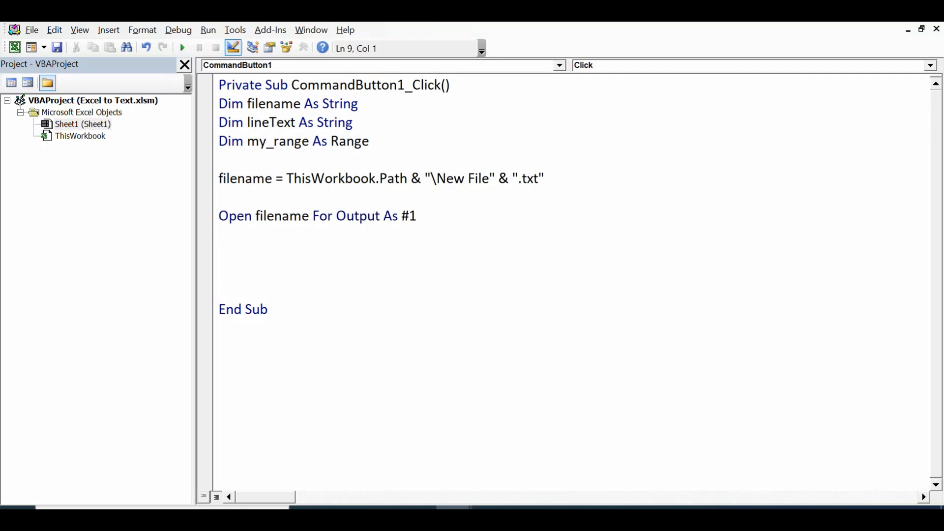
pyautogui.press('enter')
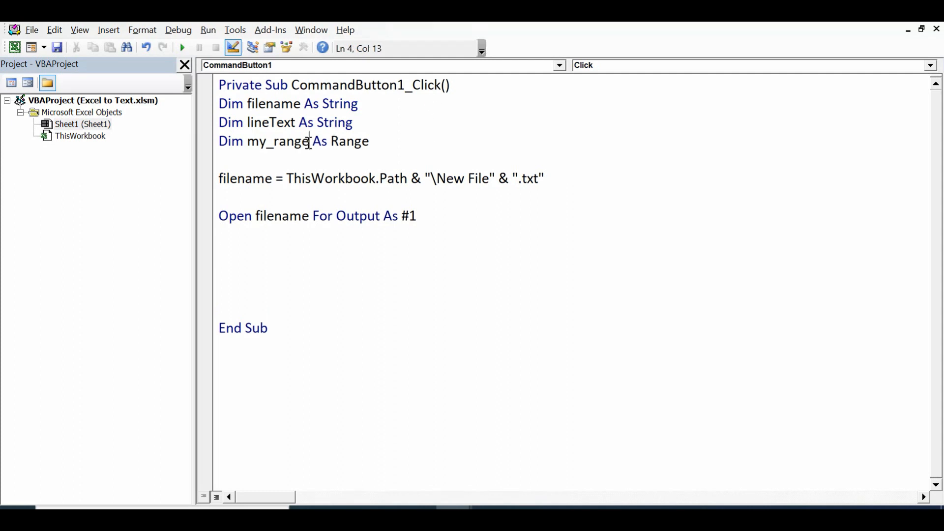
pyautogui.doubleClick(277, 141)
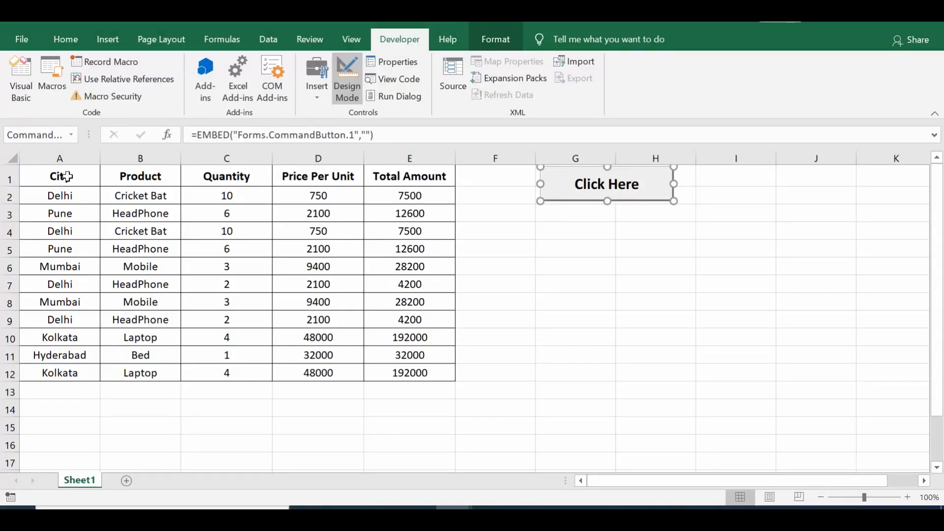
# Check rows 1 and 12 of Sheet1 to confirm the table's extent.
pyautogui.click(59, 176)
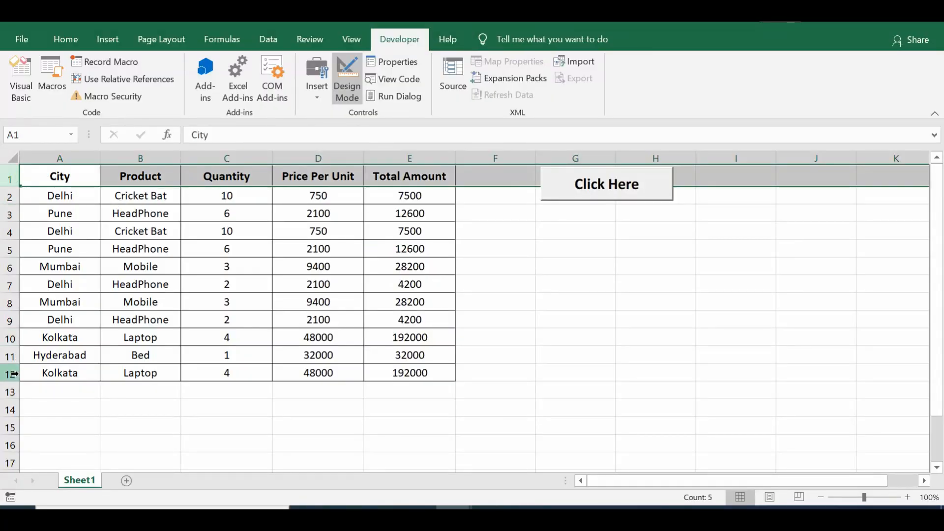
pyautogui.click(59, 373)
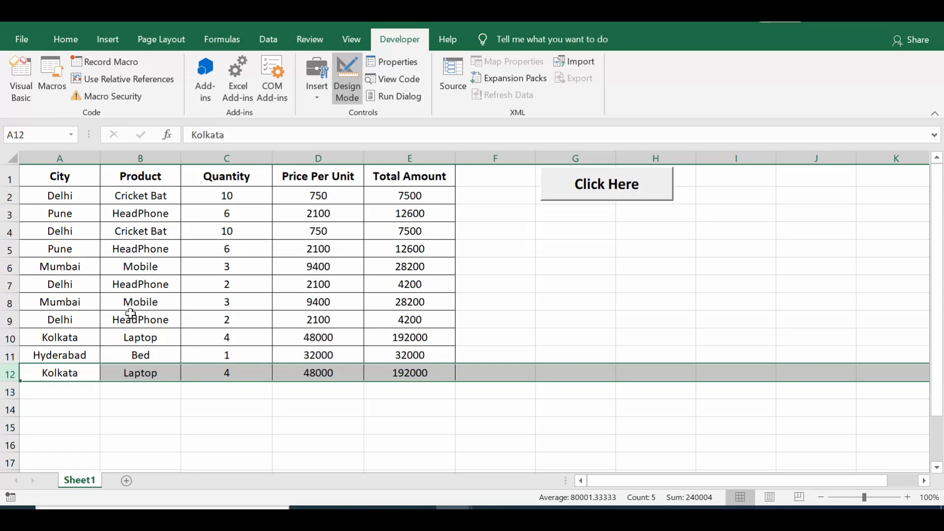
pyautogui.click(59, 176)
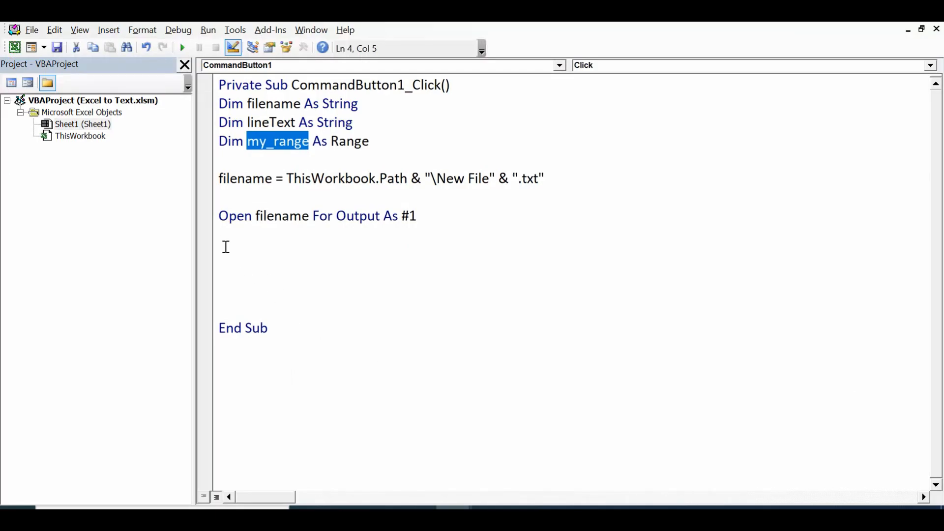
# Type Set my_range = Worksheets("Sheet1").Range("A1:E12") and highlight the A1:E12 address.
pyautogui.write('set my_r')
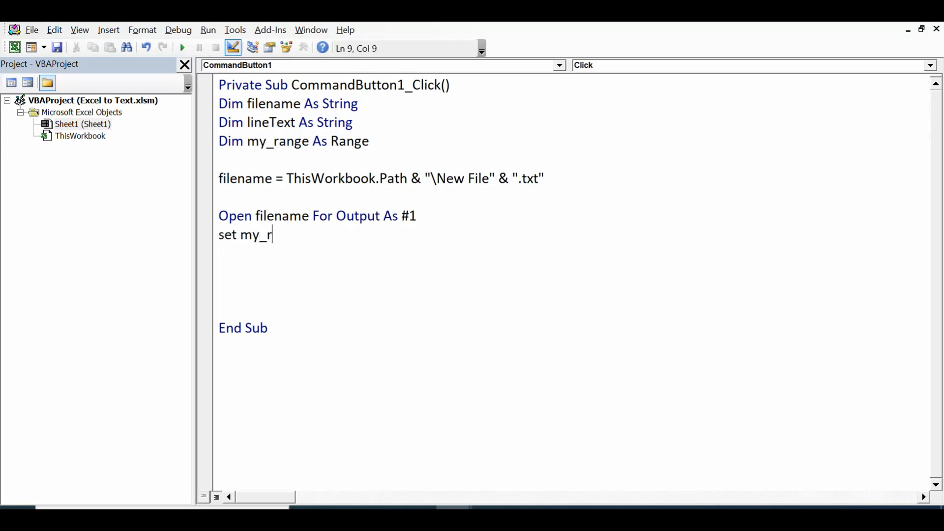
pyautogui.write('ange')
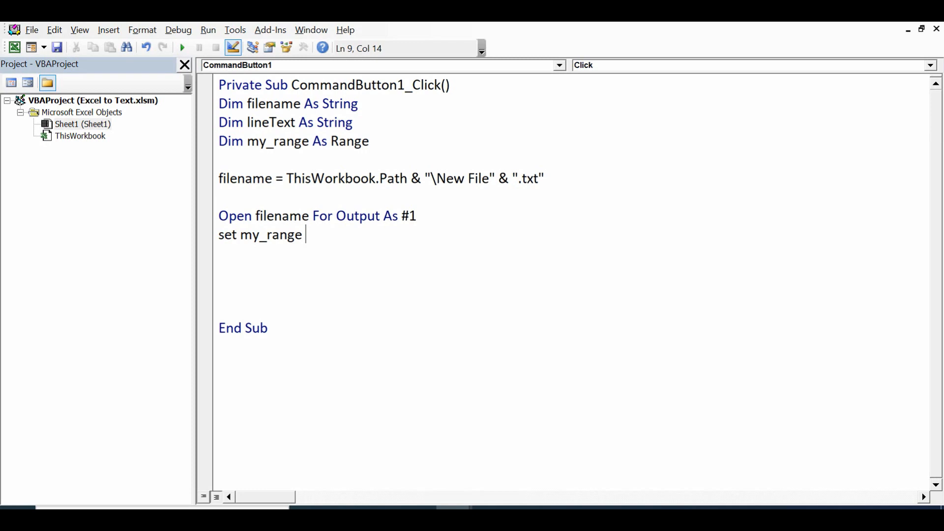
pyautogui.write('= wor')
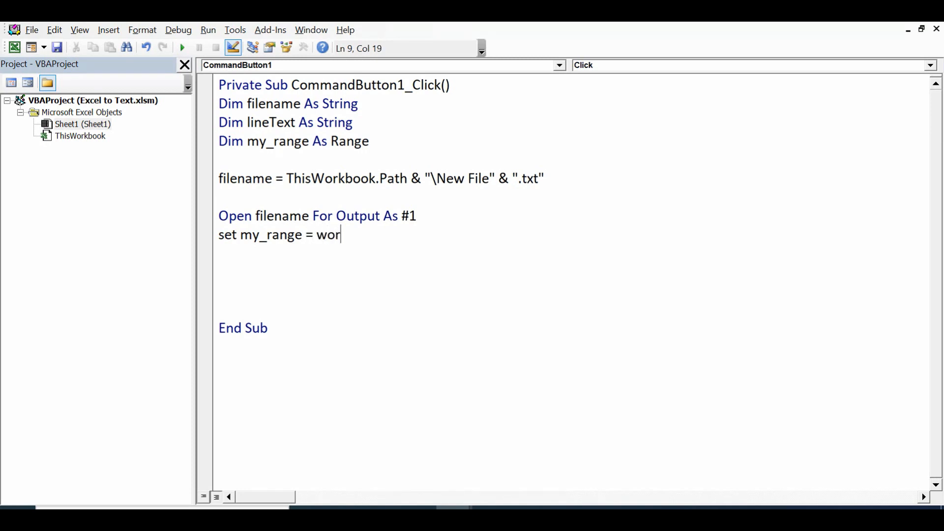
pyautogui.write('ksheets(')
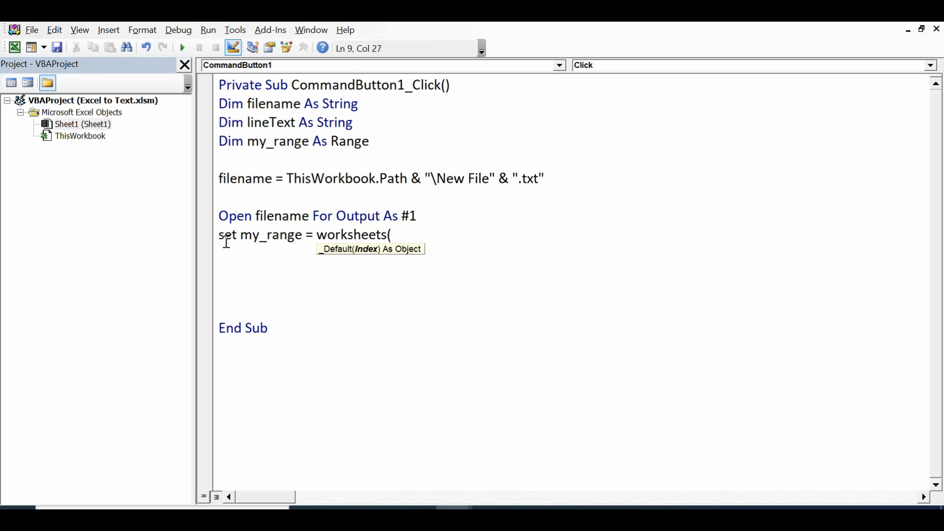
pyautogui.write('"')
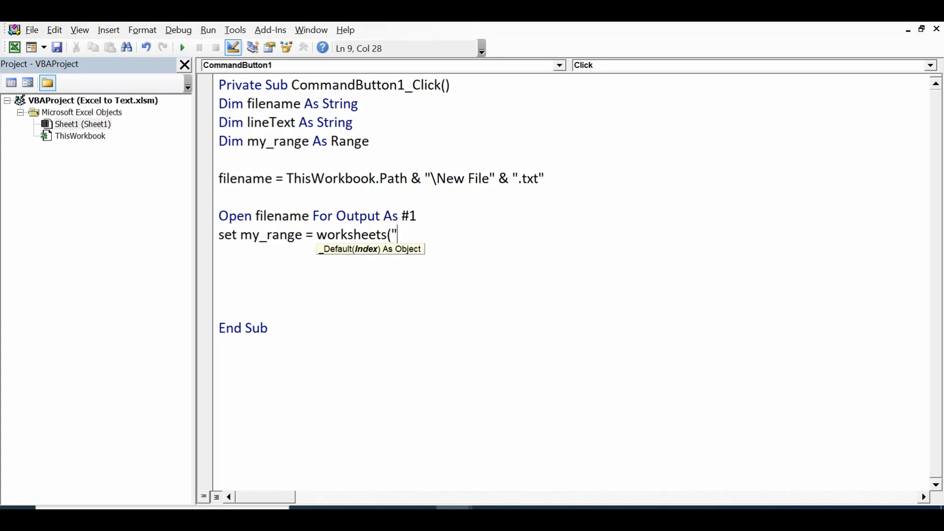
pyautogui.write('S')
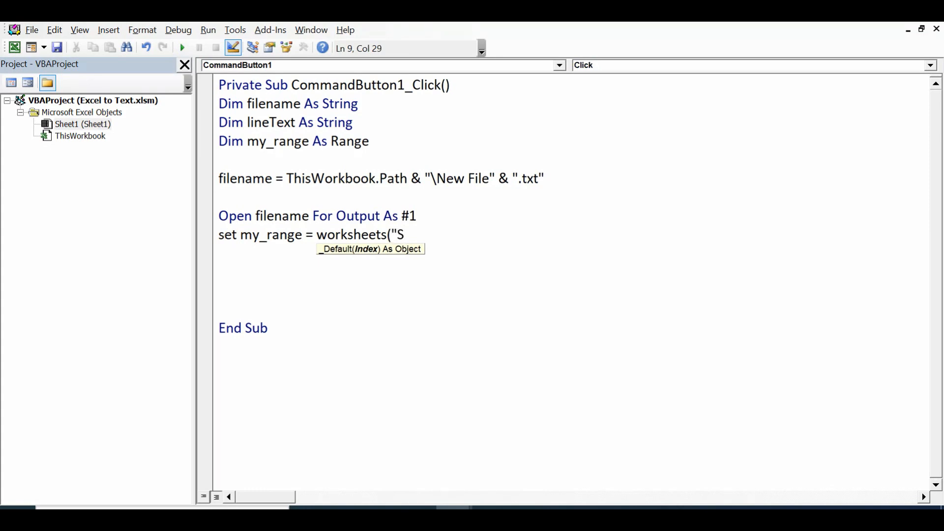
pyautogui.write('heet1')
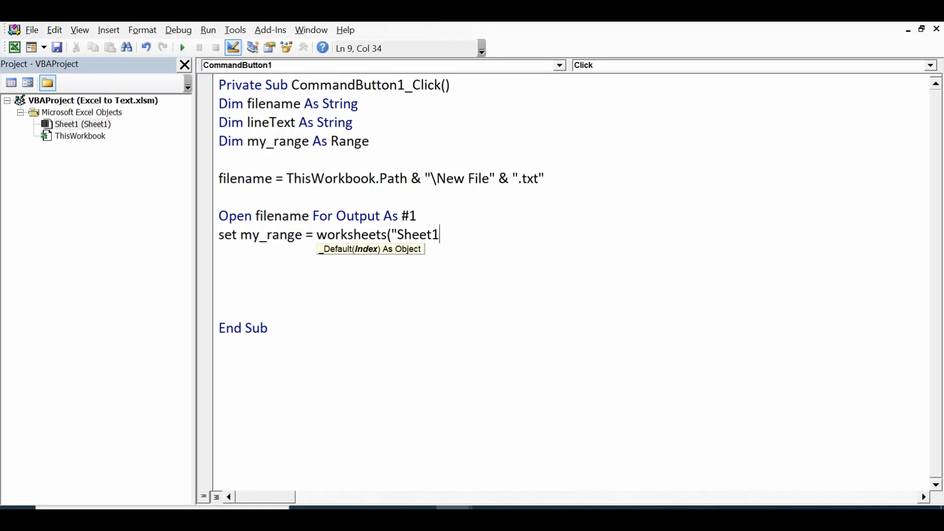
pyautogui.write('")')
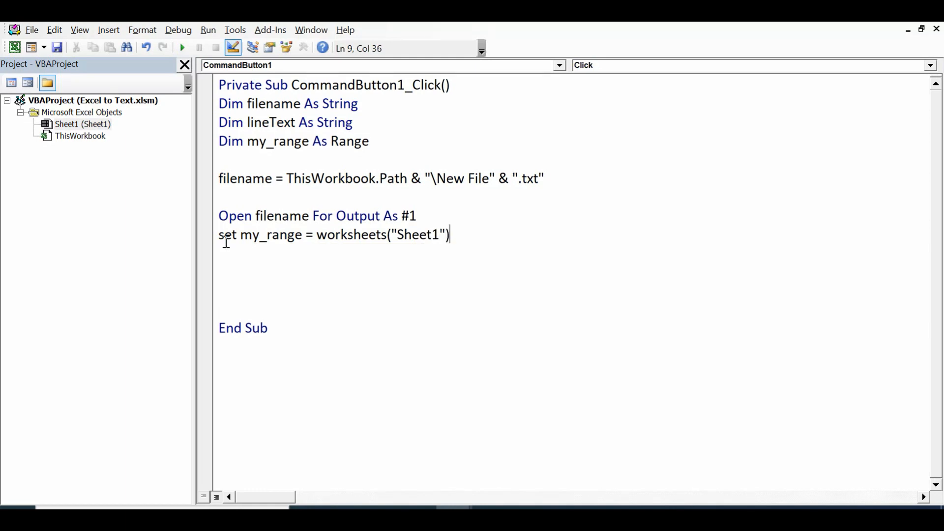
pyautogui.write('.range(')
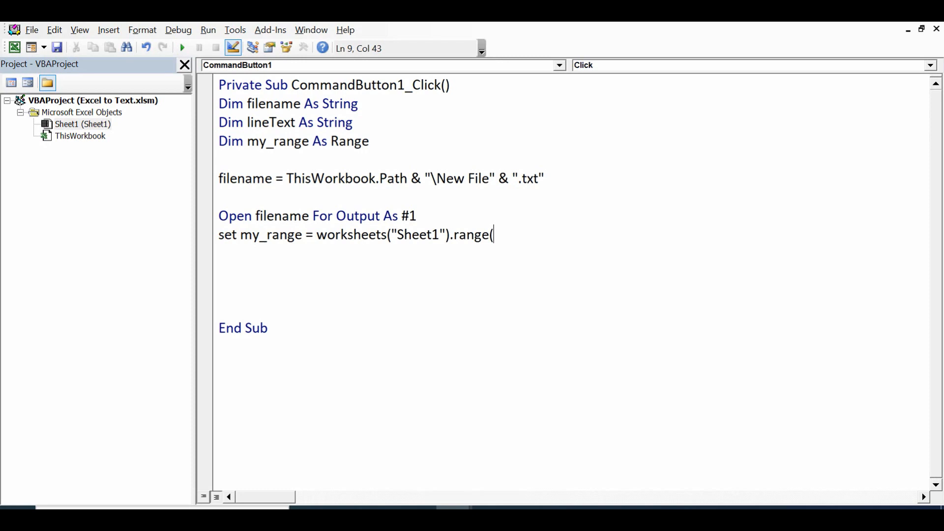
pyautogui.write('"A')
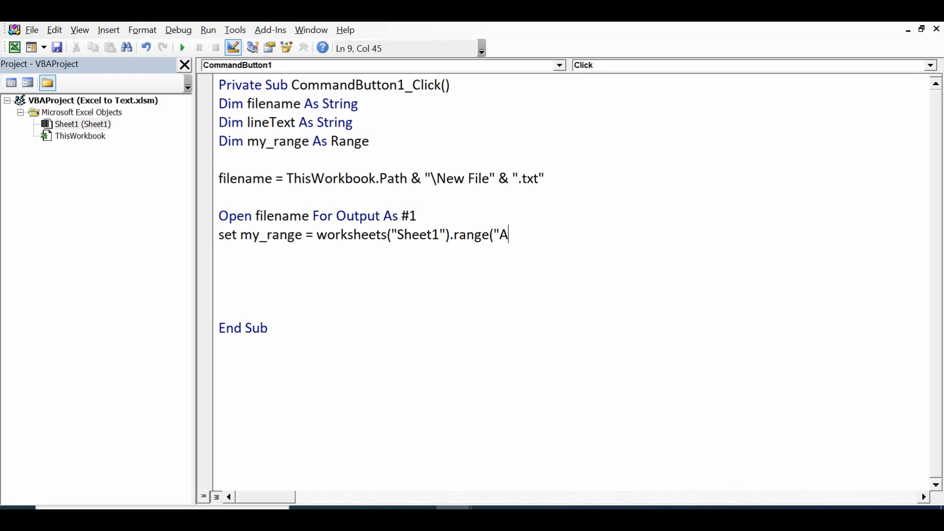
pyautogui.write('1:E')
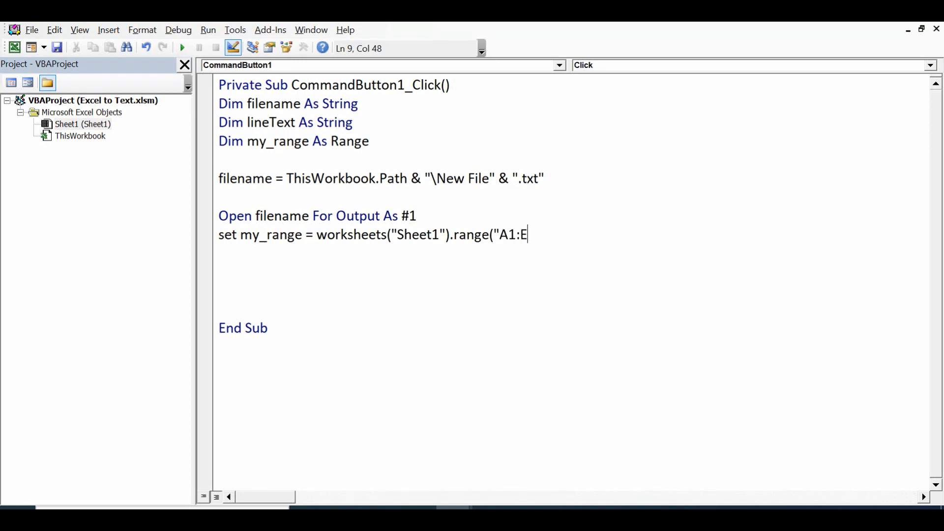
pyautogui.write('12")')
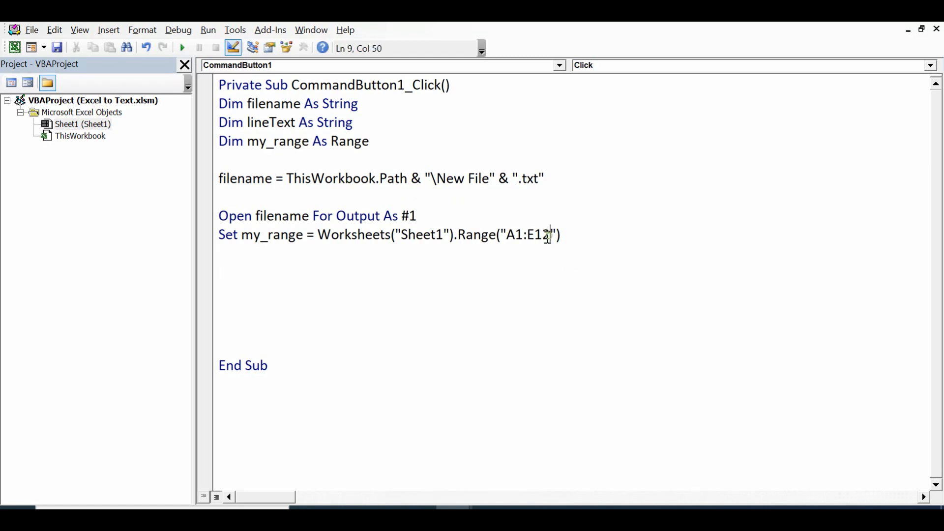
pyautogui.doubleClick(526, 234)
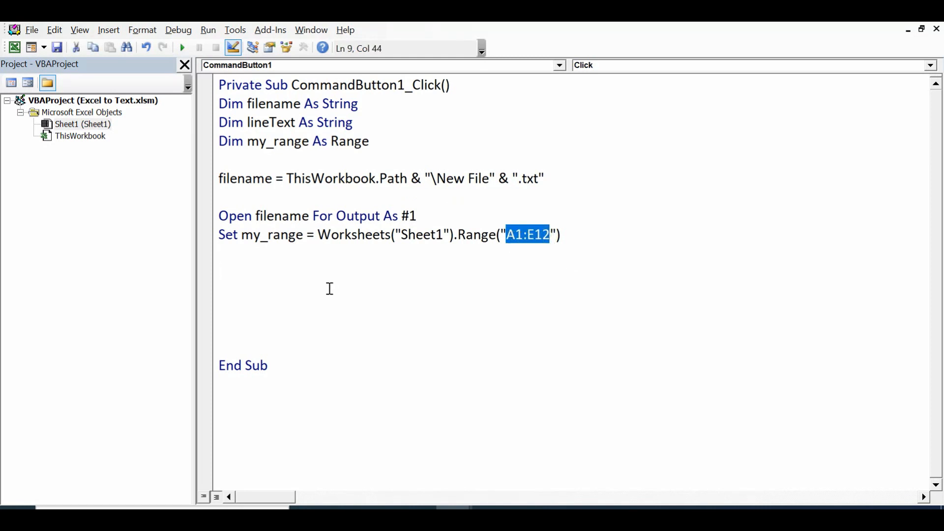
pyautogui.moveTo(229, 272)
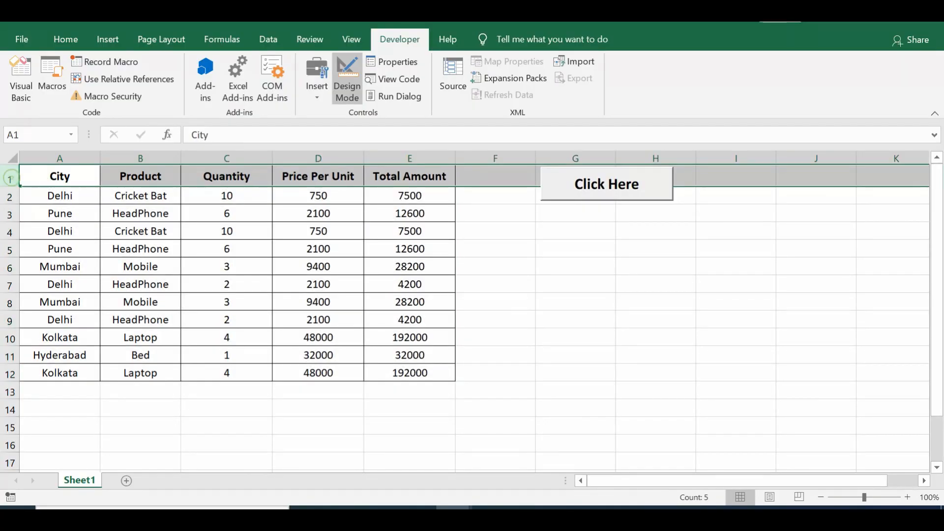
# Select row 12 across columns A to E to confirm where the data ends.
pyautogui.click(59, 372)
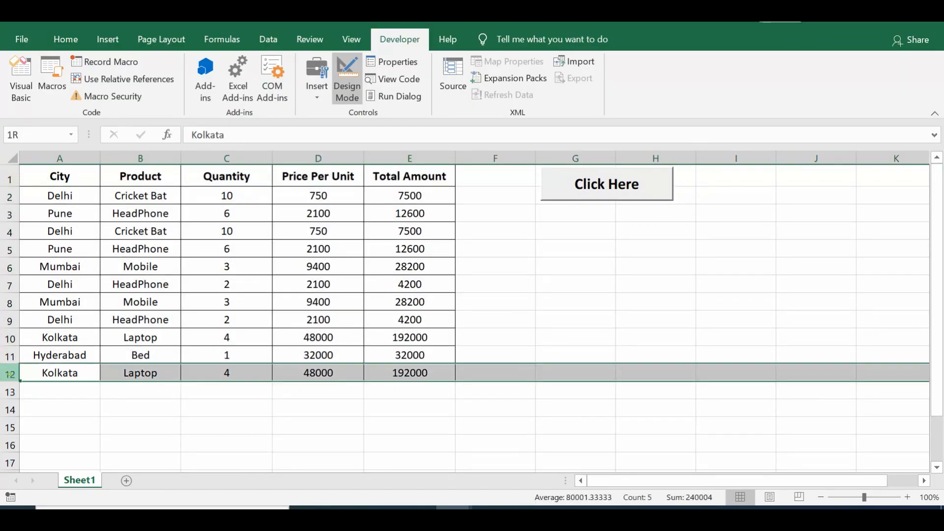
pyautogui.moveTo(59, 158); pyautogui.dragTo(226, 158)
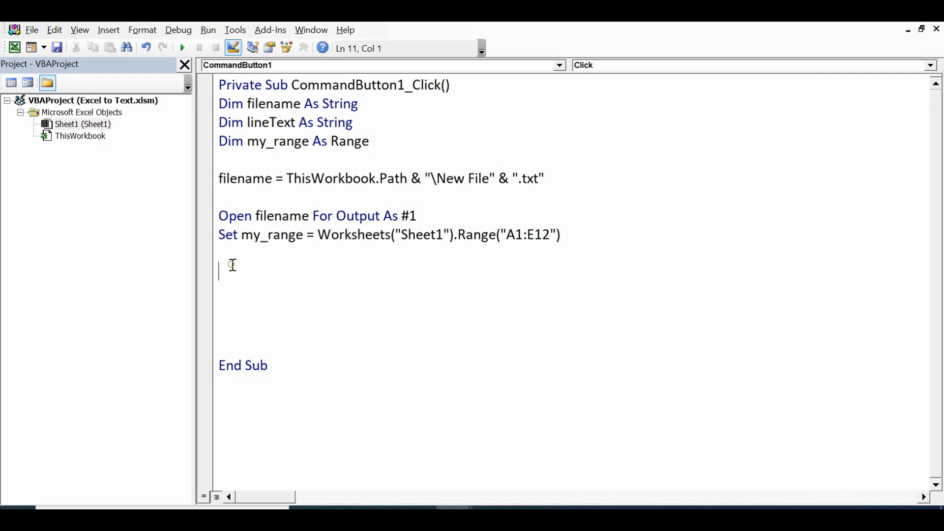
# Type nested loops For i = 1 To 12 and For j = 1 To 5, with Next i and Next j.
pyautogui.write('for i')
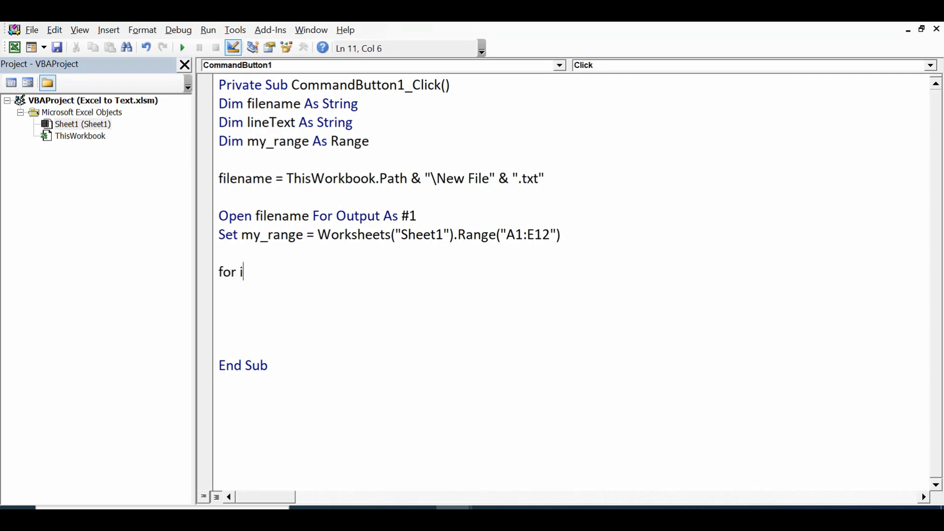
pyautogui.write('=1 to')
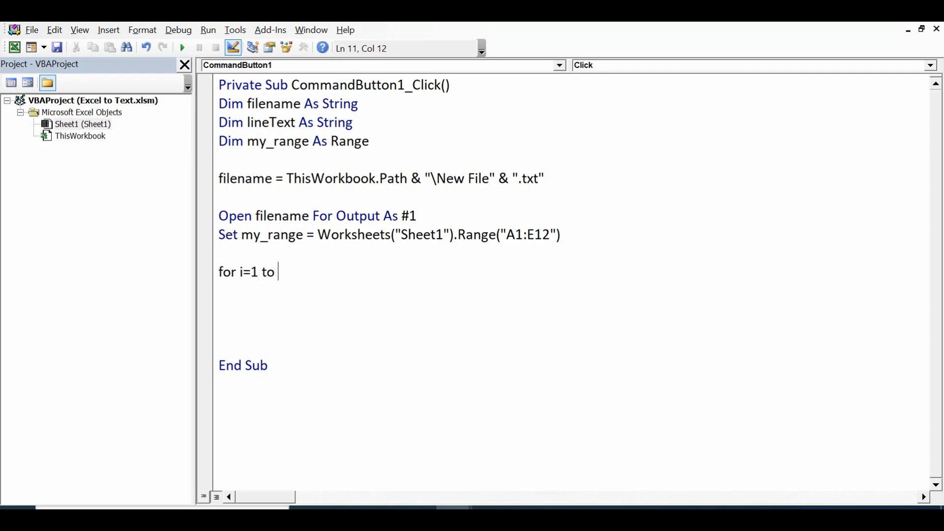
pyautogui.write('12')
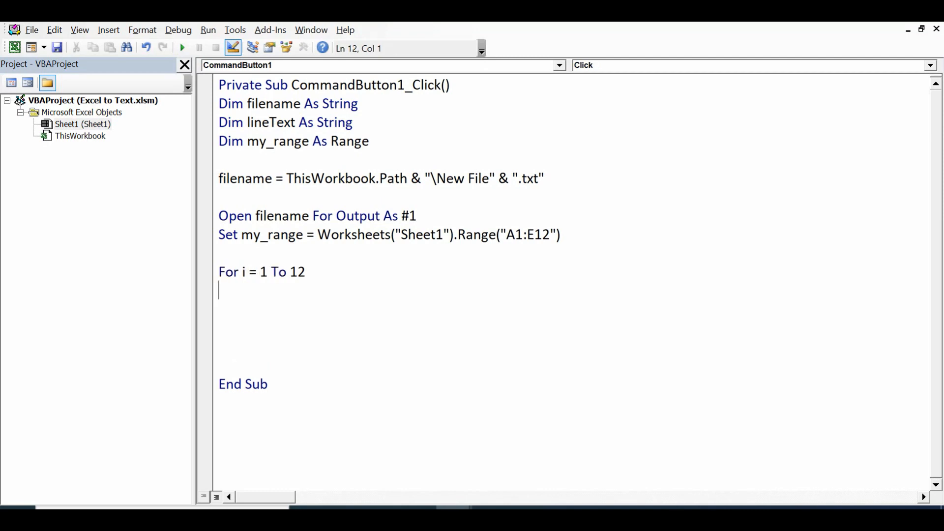
pyautogui.write('nex')
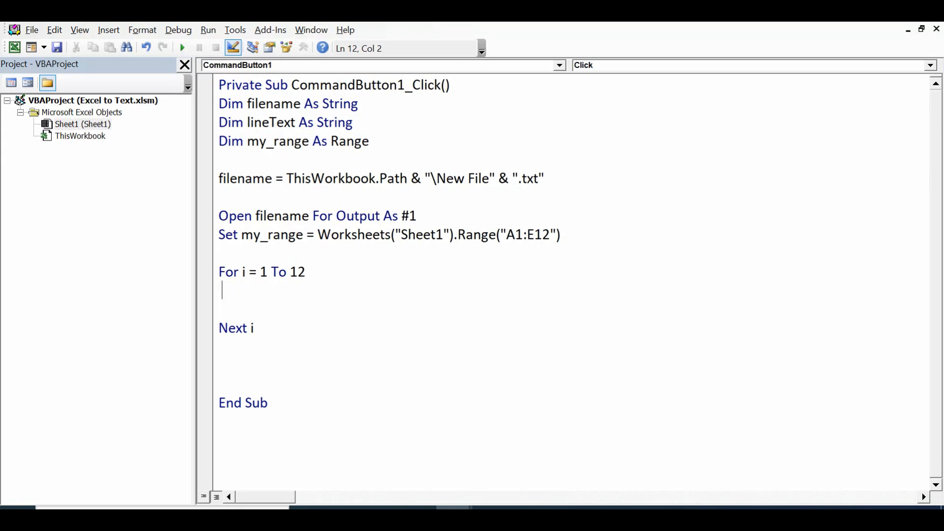
pyautogui.write('for j=1 to 5')
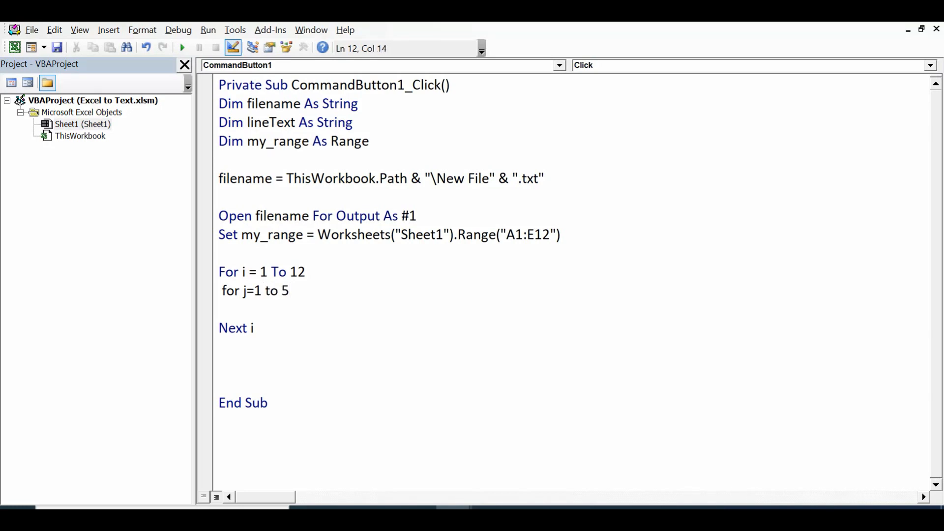
pyautogui.write('next')
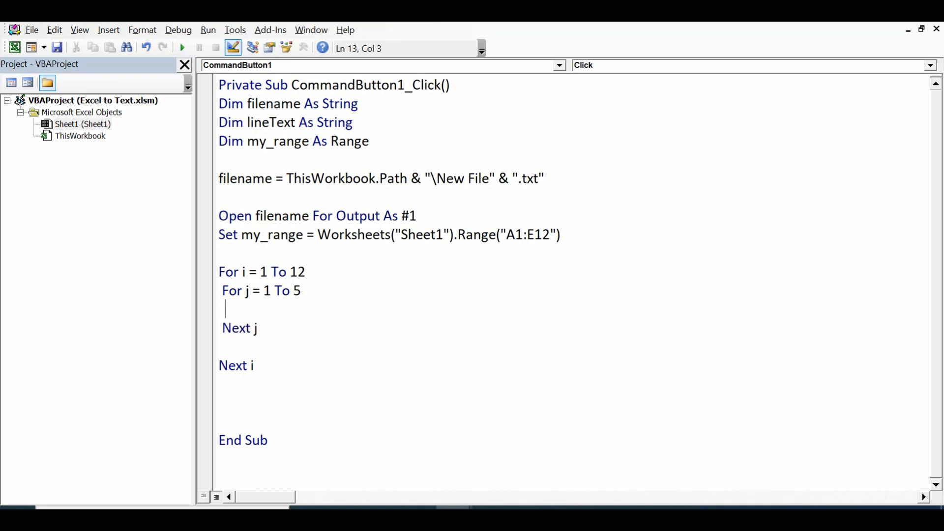
# Start the assignment lineText = IIf(j = 1, "", lineText & ",") inside the j loop.
pyautogui.write('lineT')
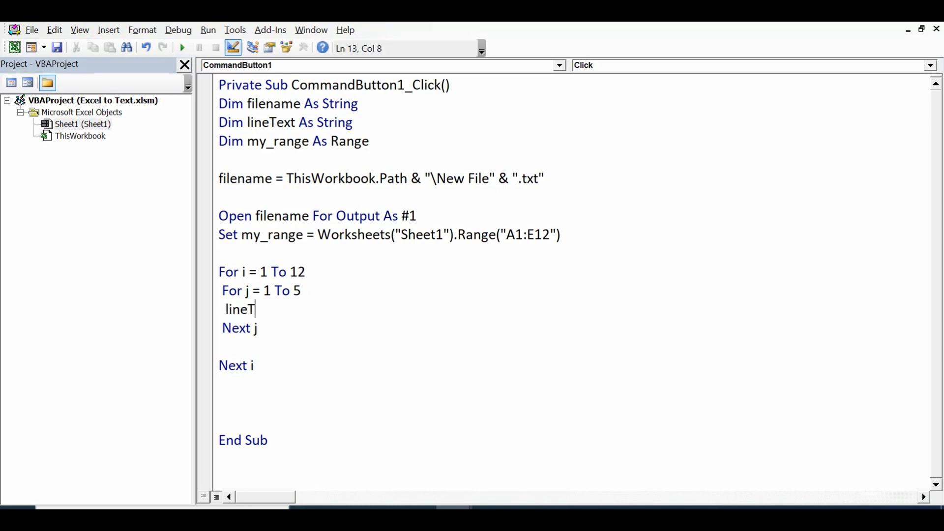
pyautogui.write('ext=')
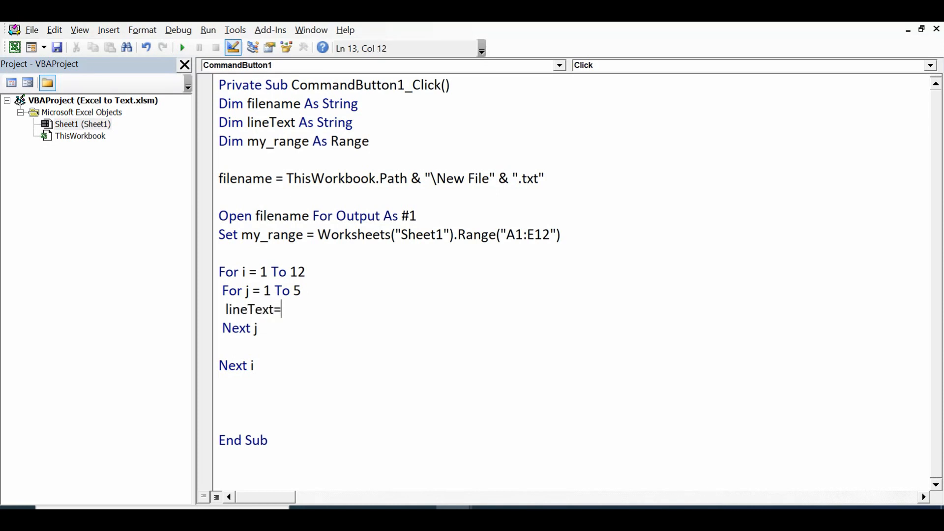
pyautogui.write('l')
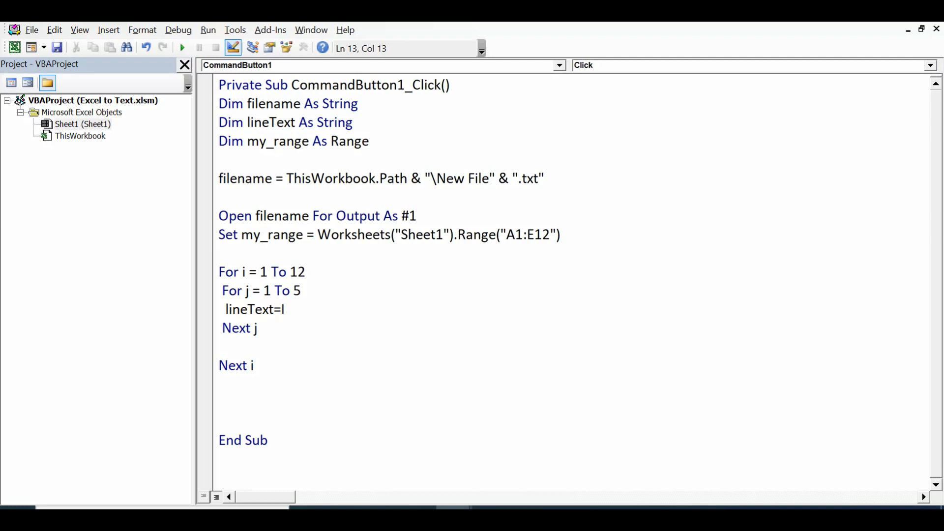
pyautogui.write('If')
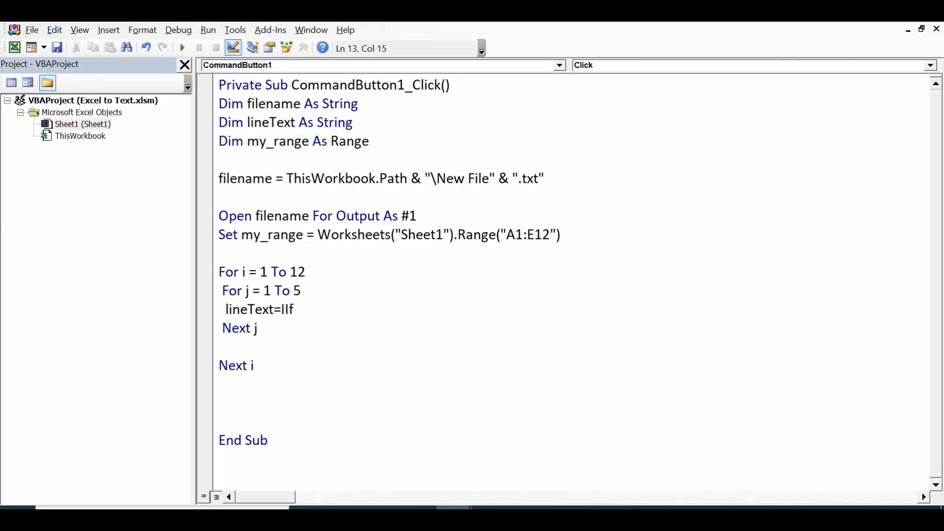
pyautogui.write('(')
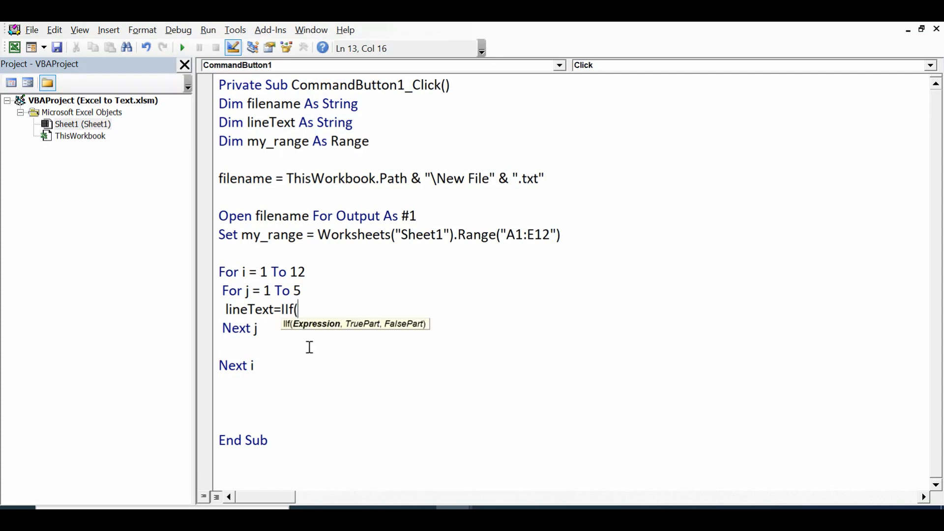
pyautogui.write('j=')
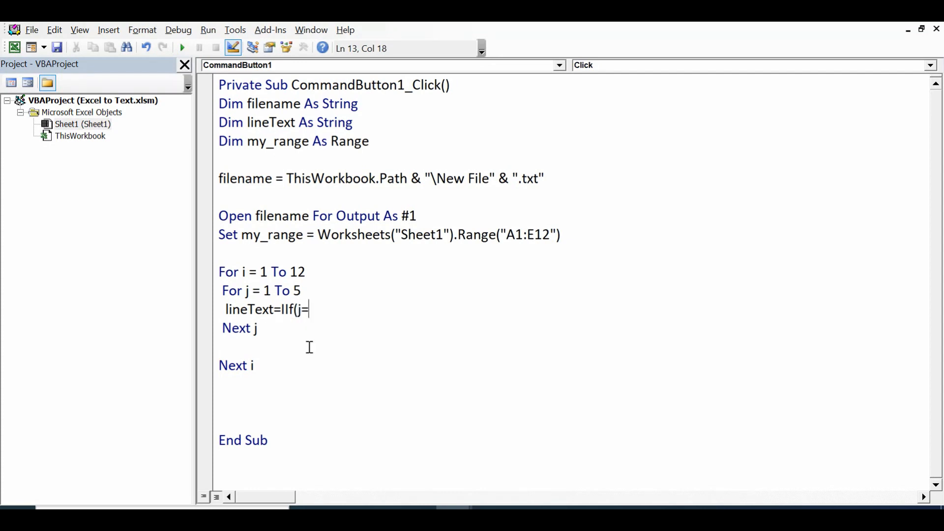
pyautogui.write('1,  "')
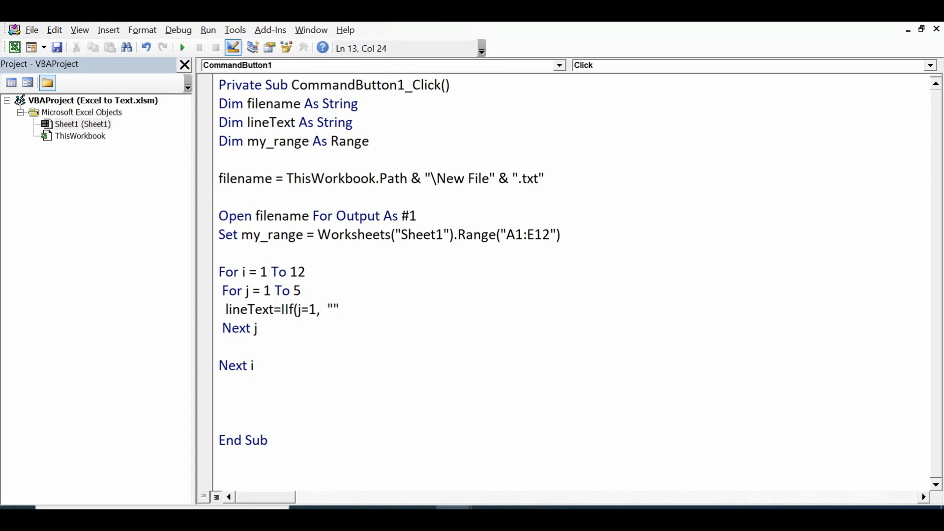
pyautogui.write(', line')
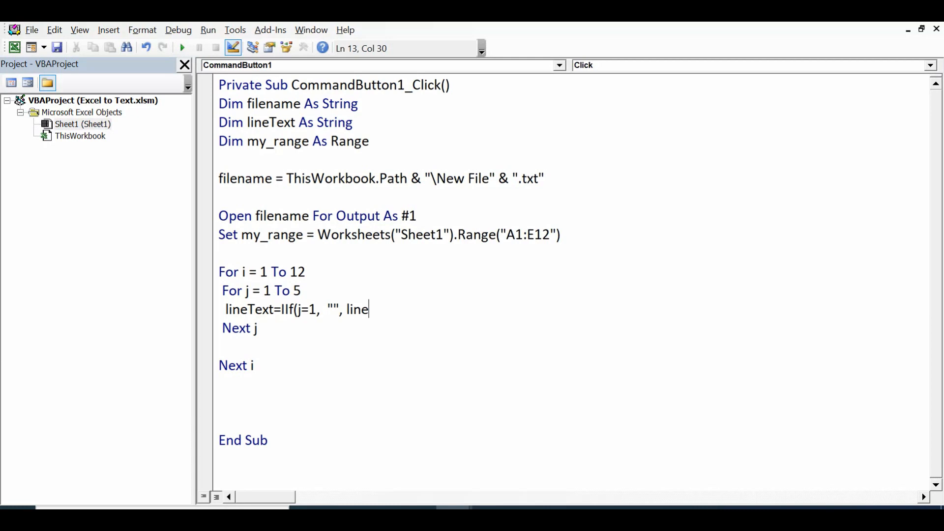
pyautogui.press('BackSpace')
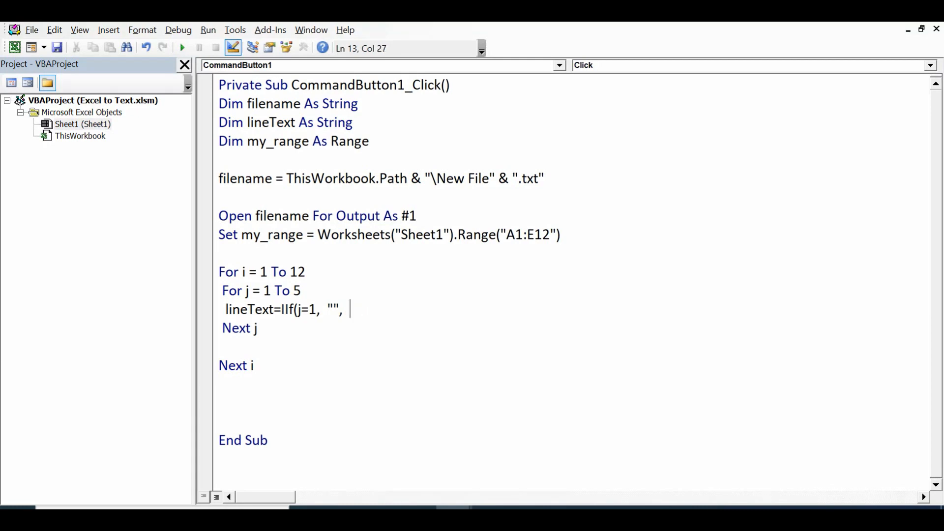
pyautogui.write('lineTe')
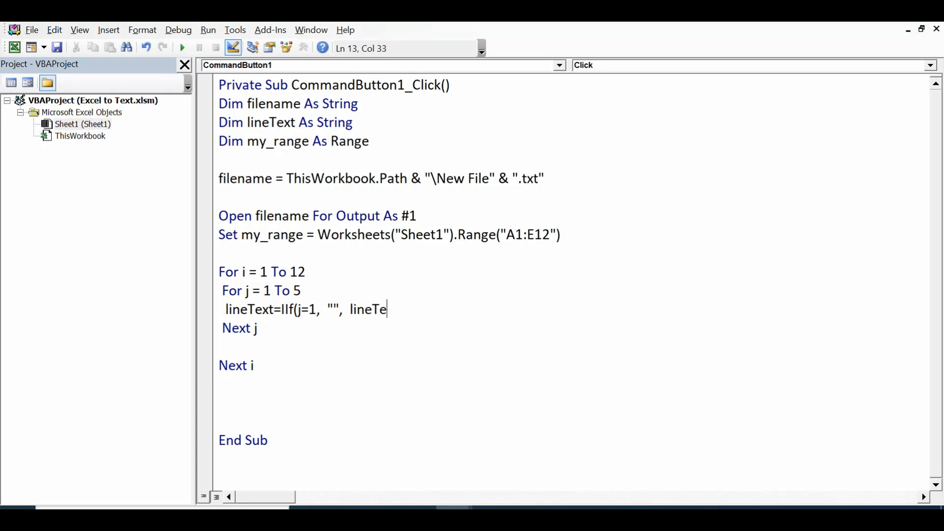
pyautogui.write('xt')
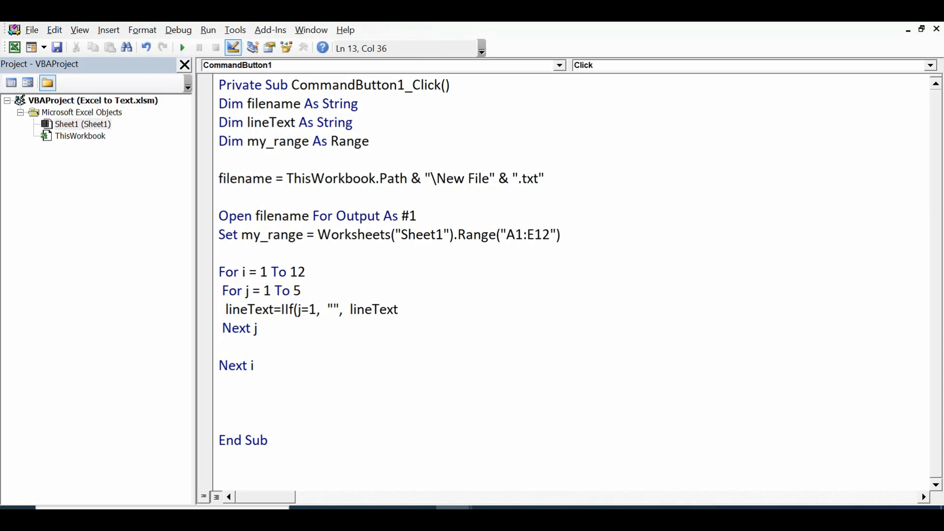
pyautogui.write('&')
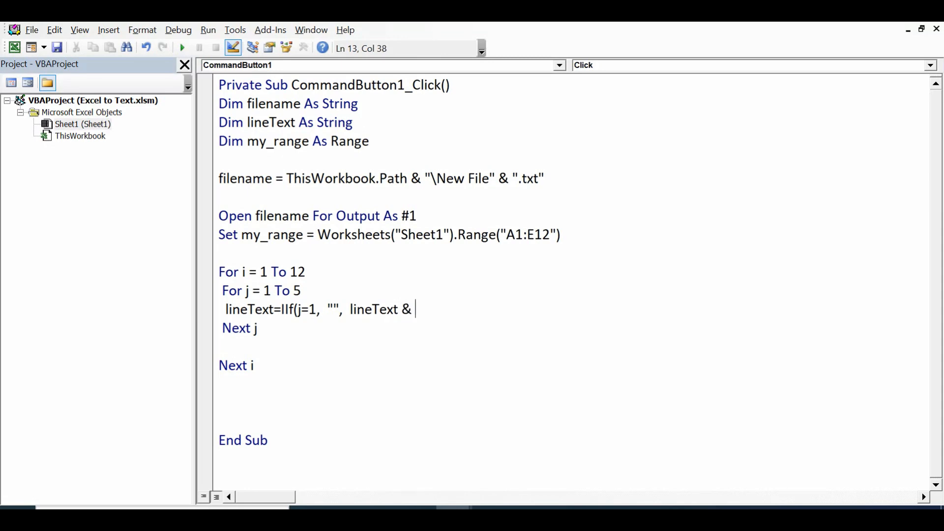
pyautogui.write('""')
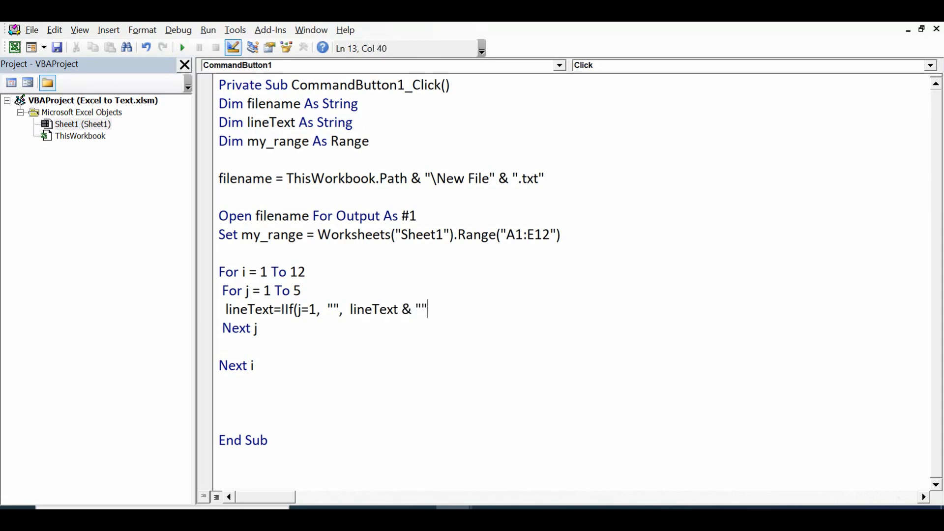
pyautogui.write(',')
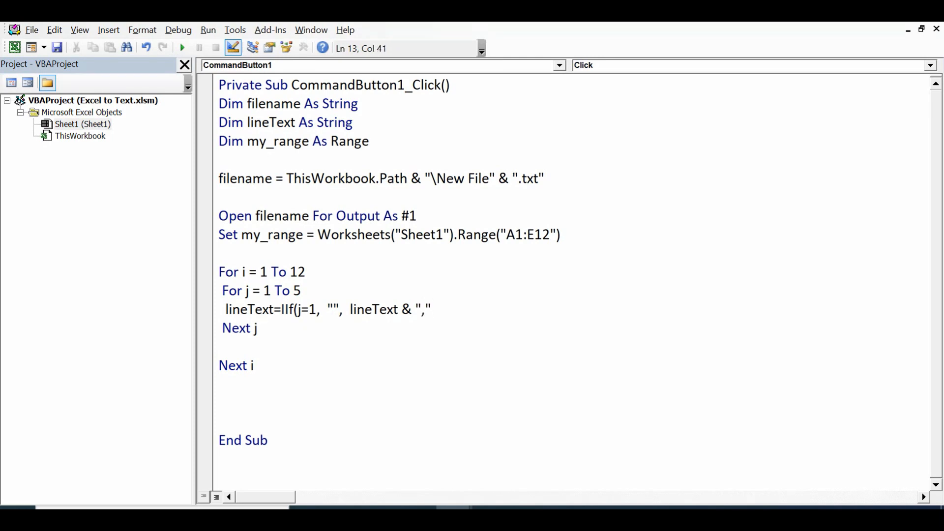
pyautogui.write(')')
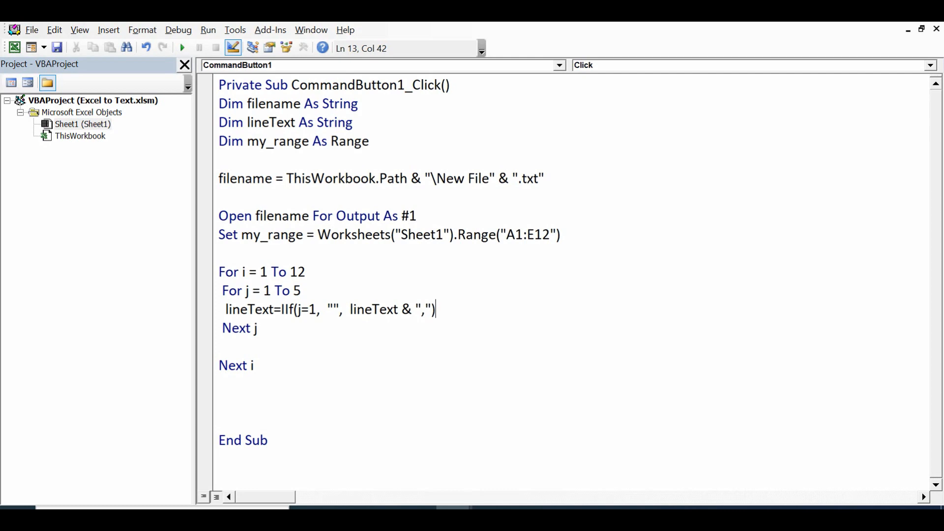
# Append & my_range.Cells(i, j) to complete the lineText expression.
pyautogui.press('Right')
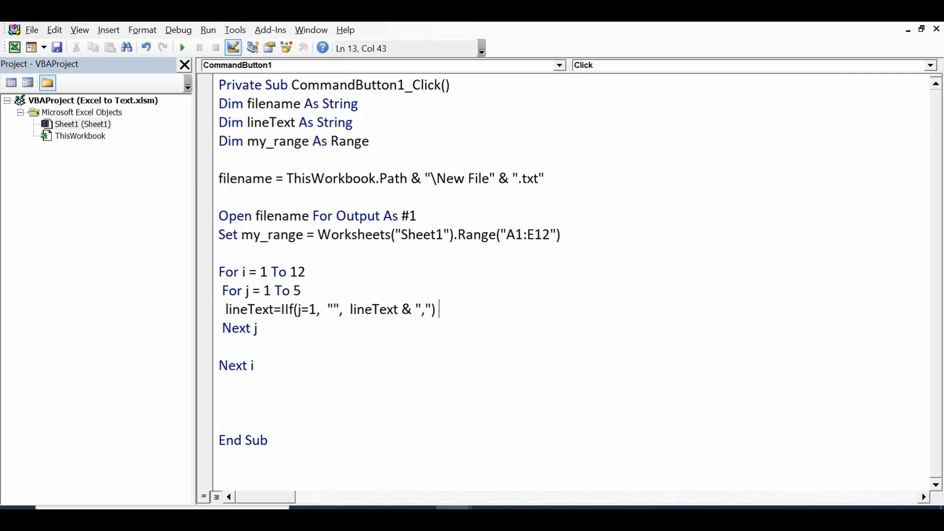
pyautogui.write('&')
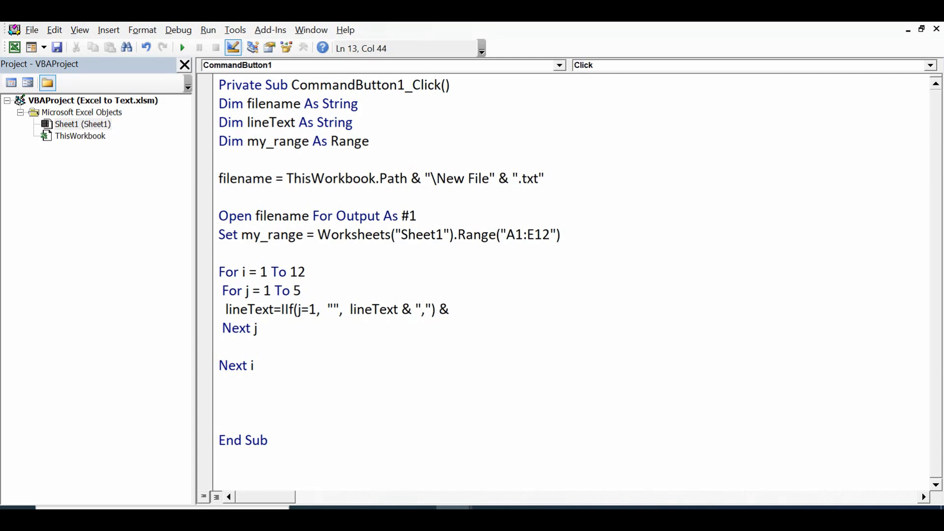
pyautogui.write('my_range.cells')
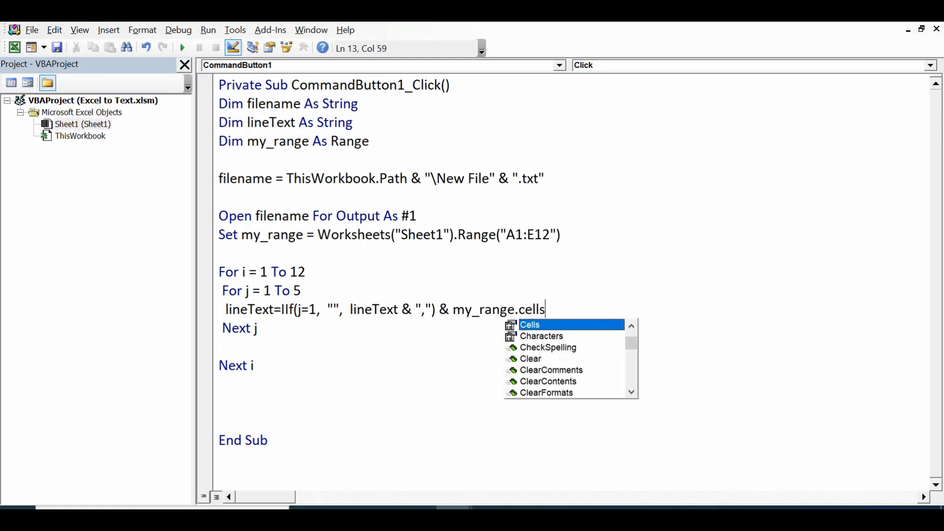
pyautogui.write('(')
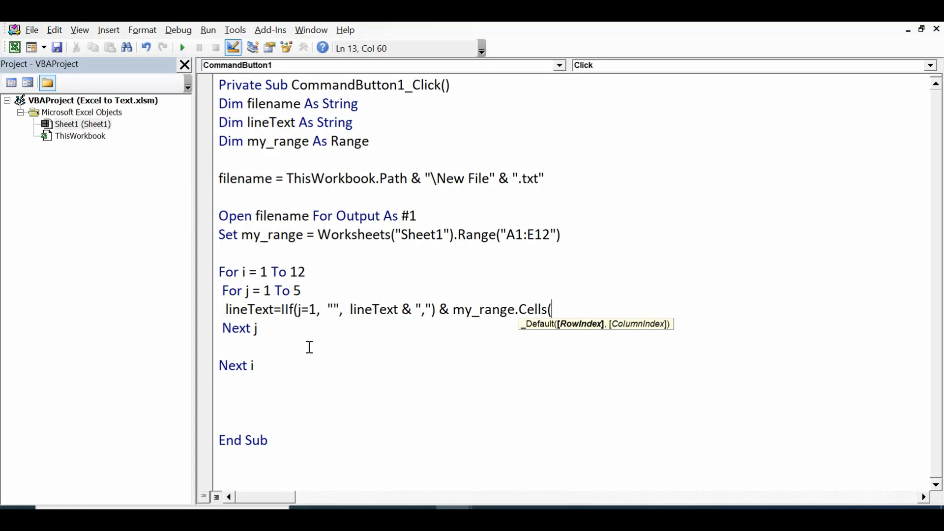
pyautogui.write('i, j')
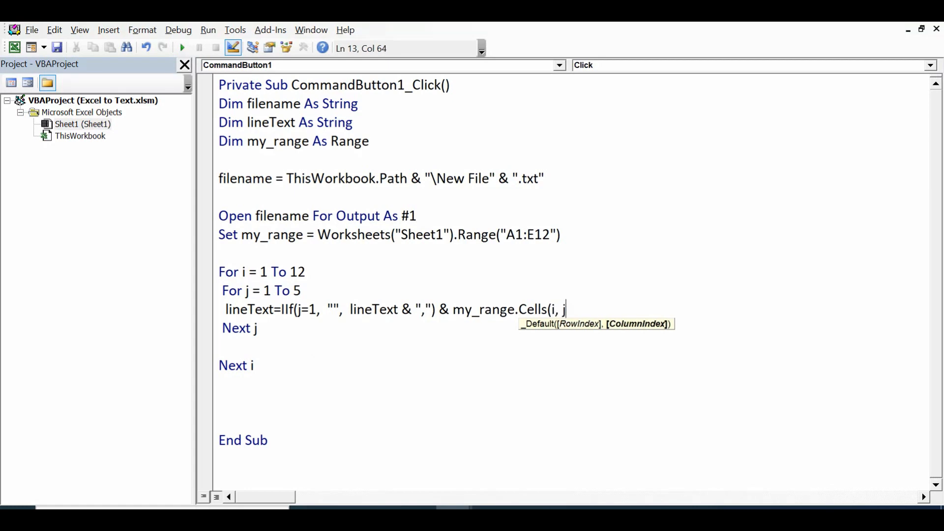
pyautogui.write(')')
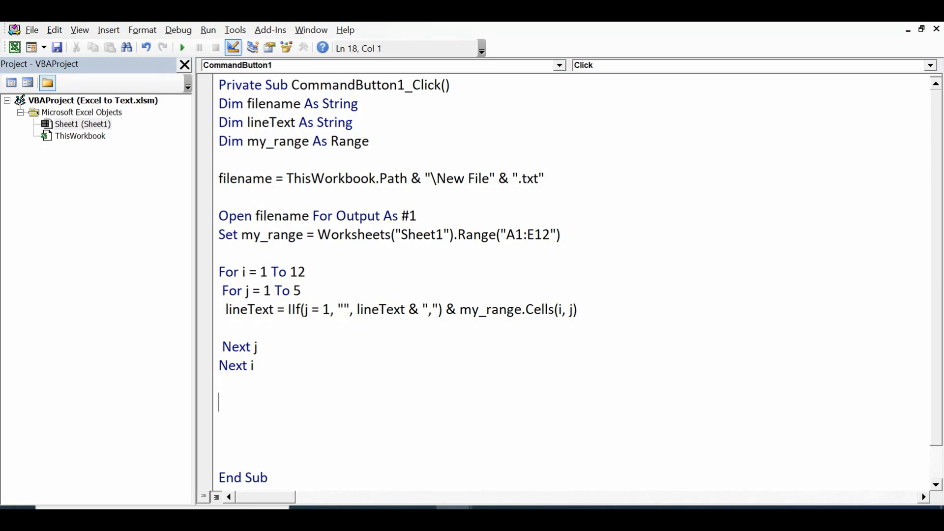
# Put Print #1, lineText on a new line after Next j and start tidying the loop lines.
pyautogui.write('Print')
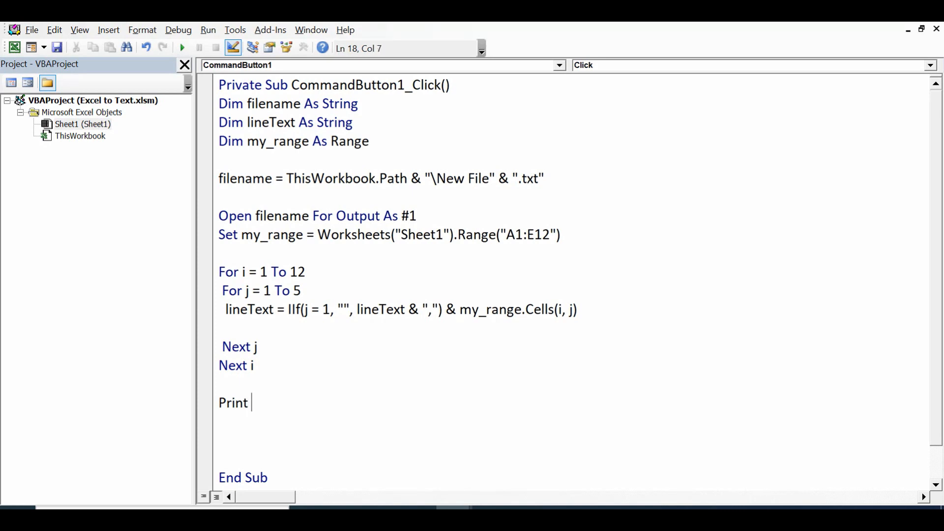
pyautogui.write('#1')
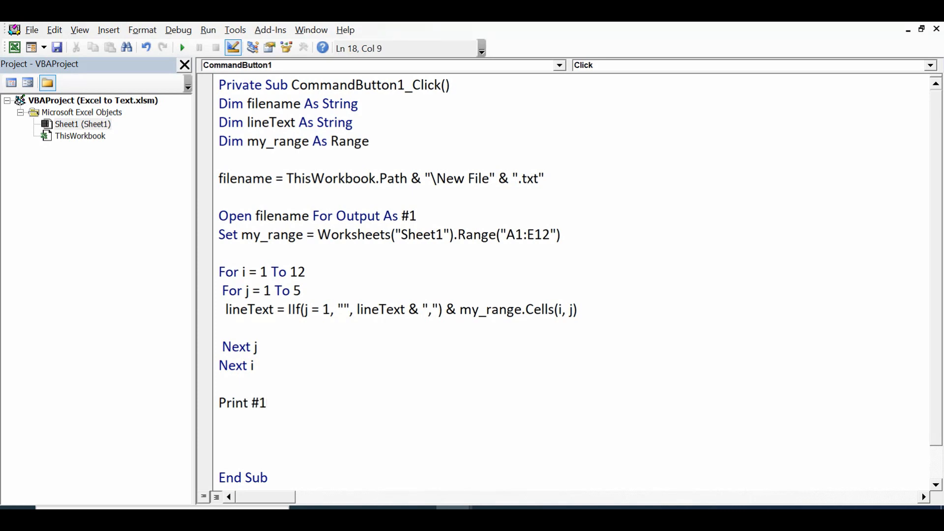
pyautogui.write(',')
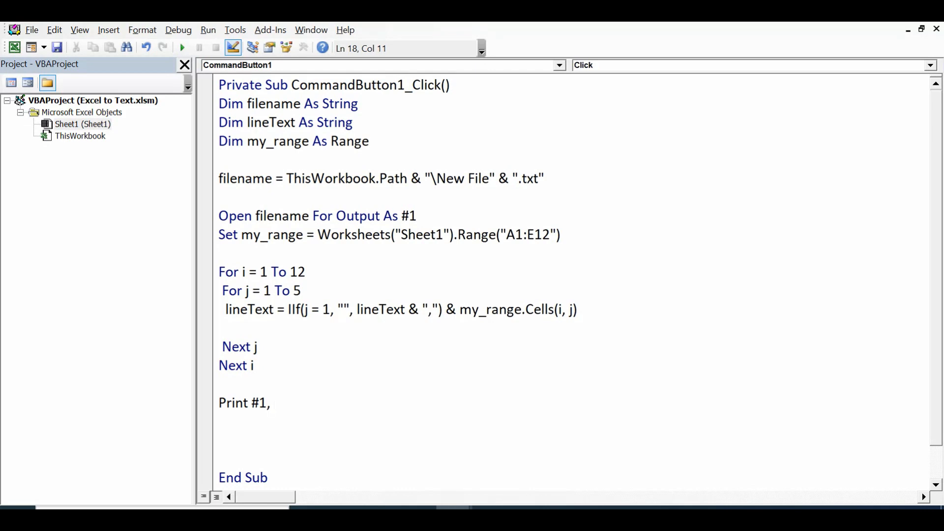
pyautogui.write('line')
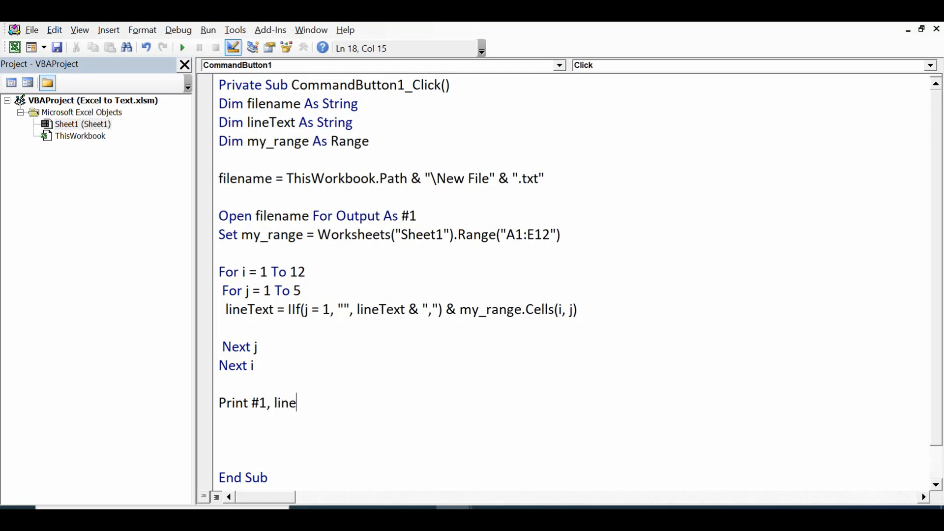
pyautogui.write('Text')
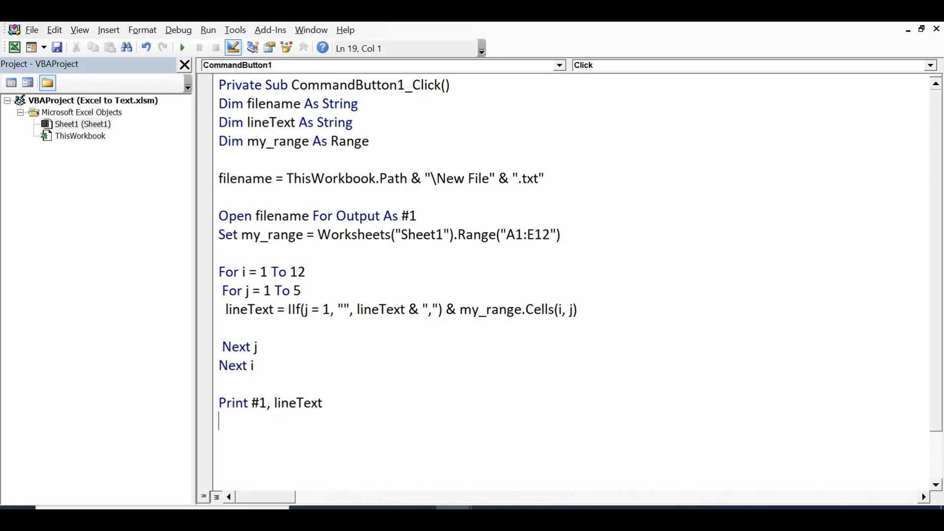
pyautogui.moveTo(274, 363)
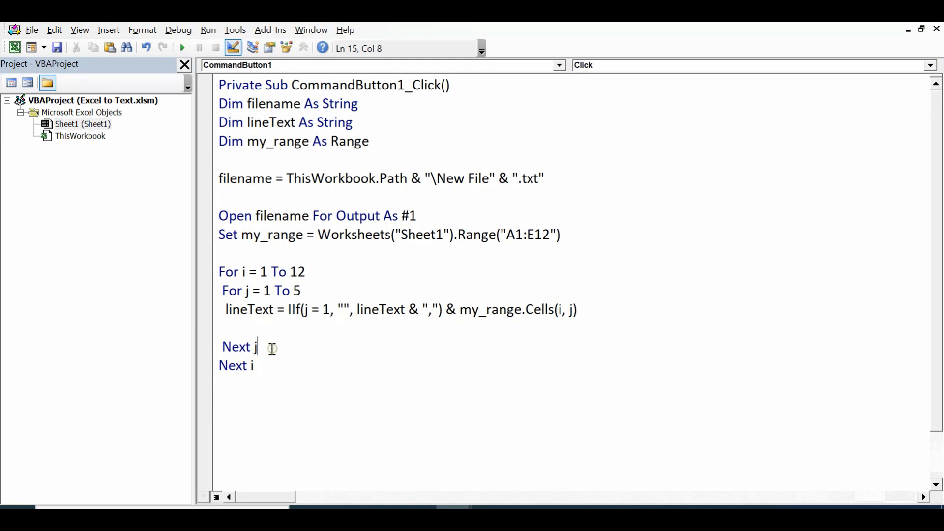
pyautogui.press('enter')
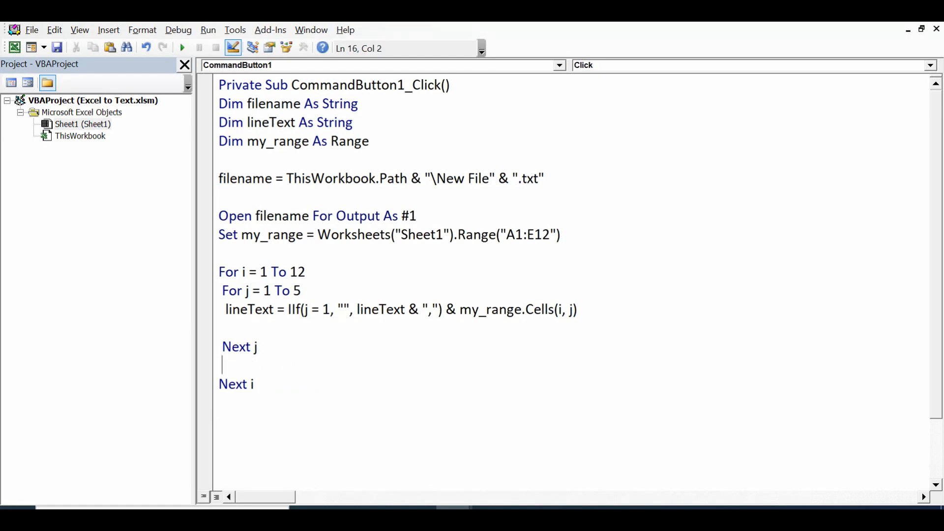
pyautogui.write('Print #1, lineText')
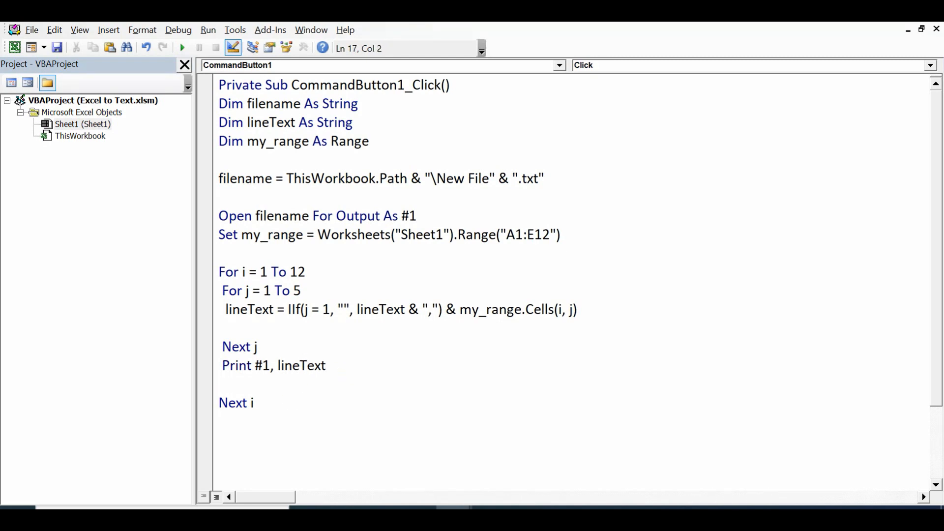
pyautogui.click(231, 431)
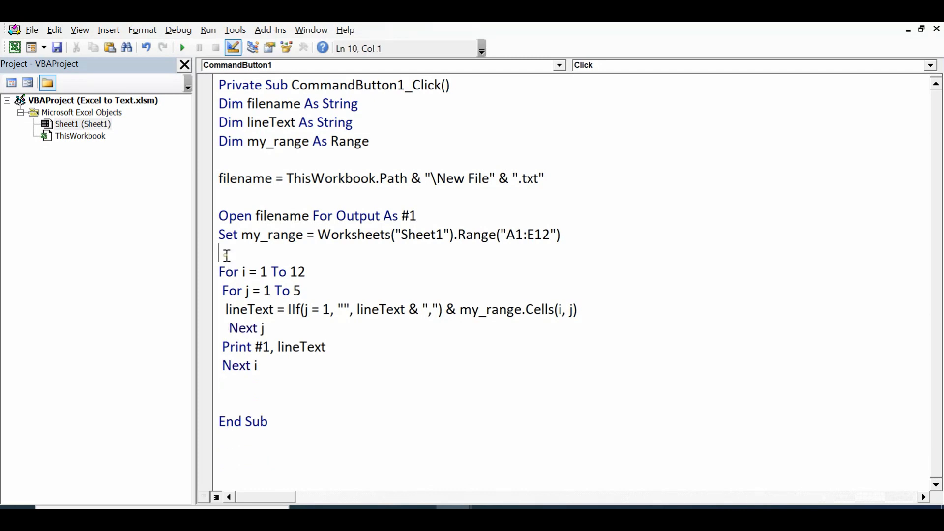
# Add Close #1 after Next i and select the macro body down to it.
pyautogui.click(260, 365)
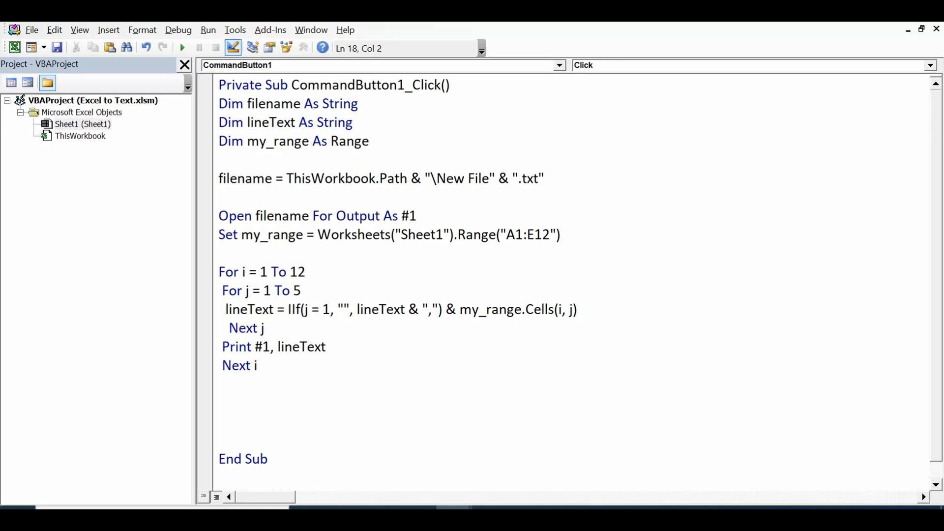
pyautogui.write('close #')
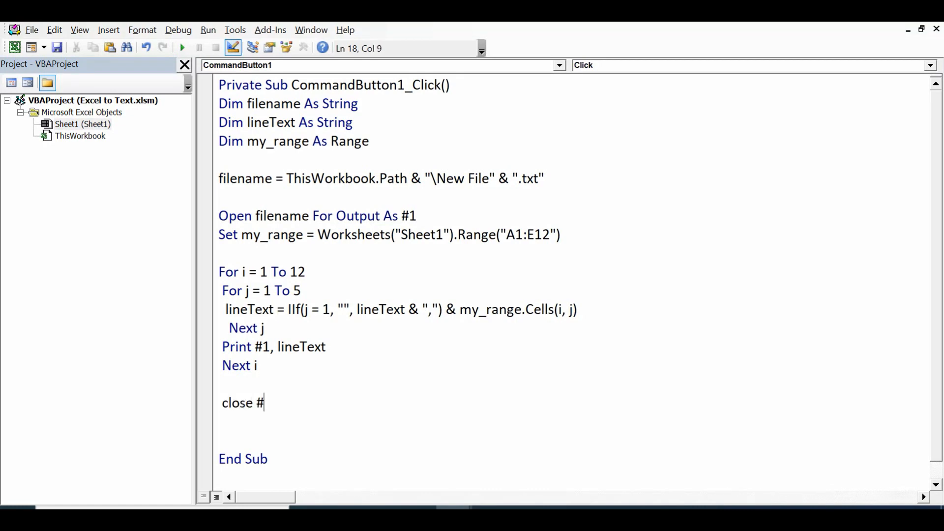
pyautogui.write('1')
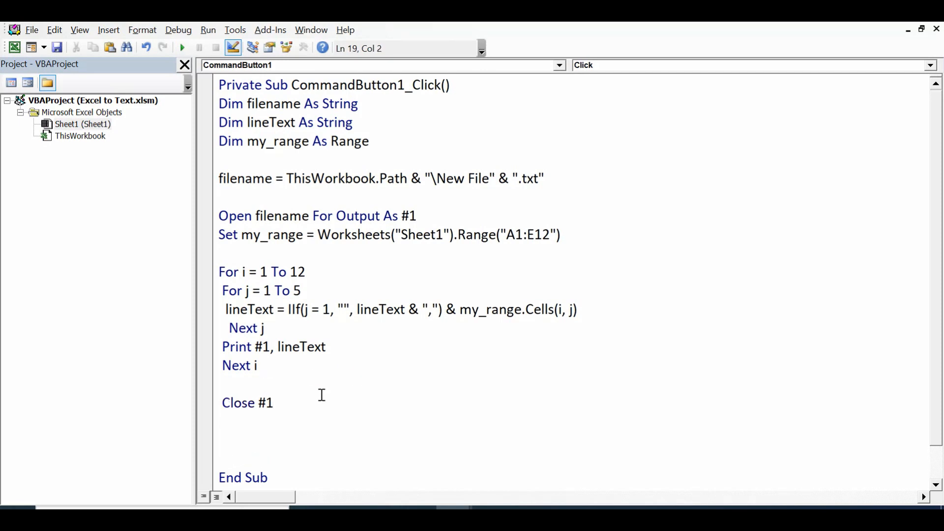
pyautogui.moveTo(220, 196); pyautogui.dragTo(271, 409)
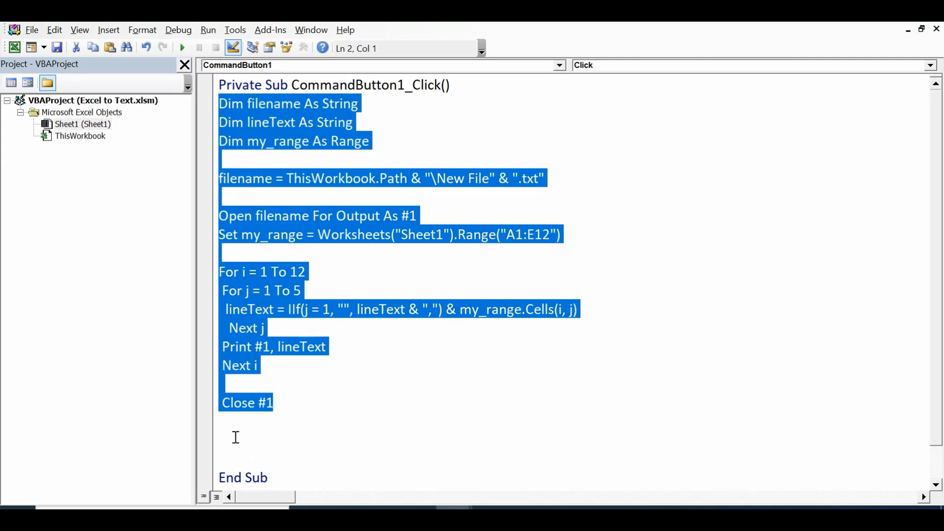
# Insert MsgBox ("Data Transfer is completed") before End Sub, then deselect the code.
pyautogui.click(270, 447)
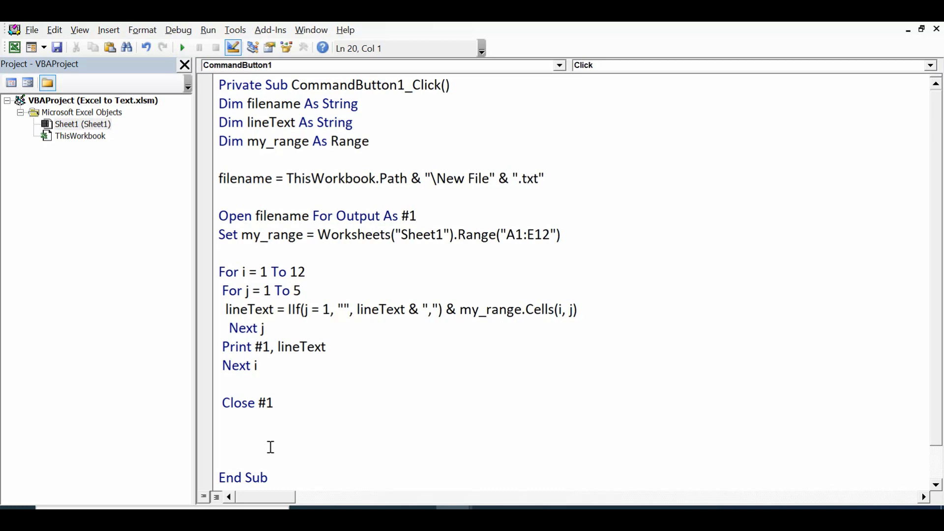
pyautogui.write('msgbox(')
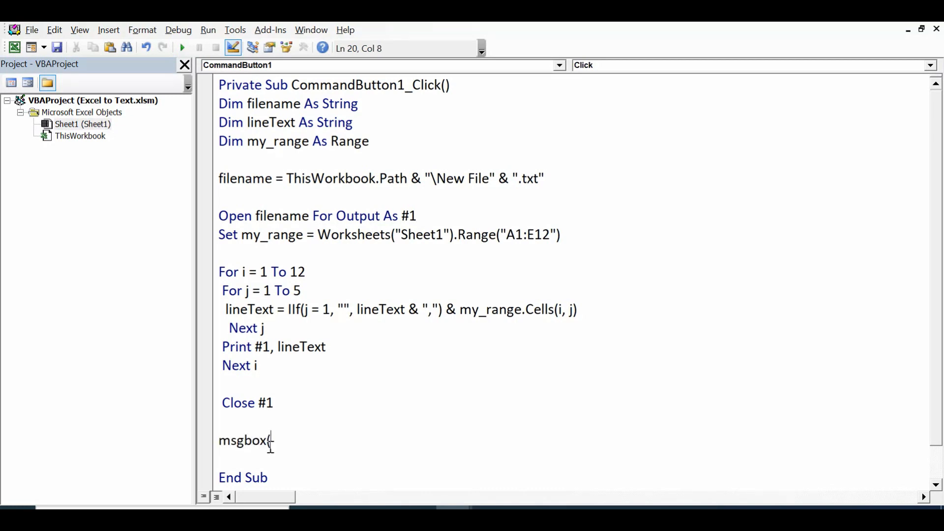
pyautogui.write('"')
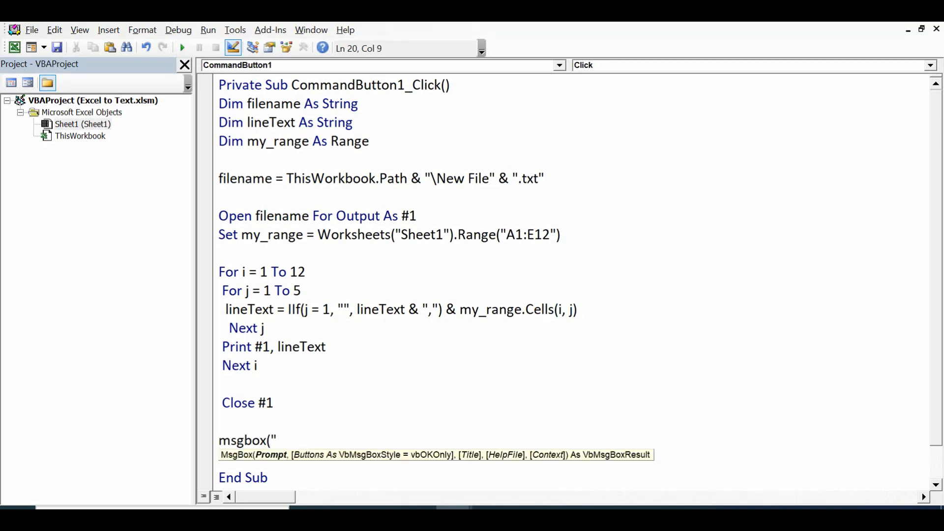
pyautogui.write('Data Tra')
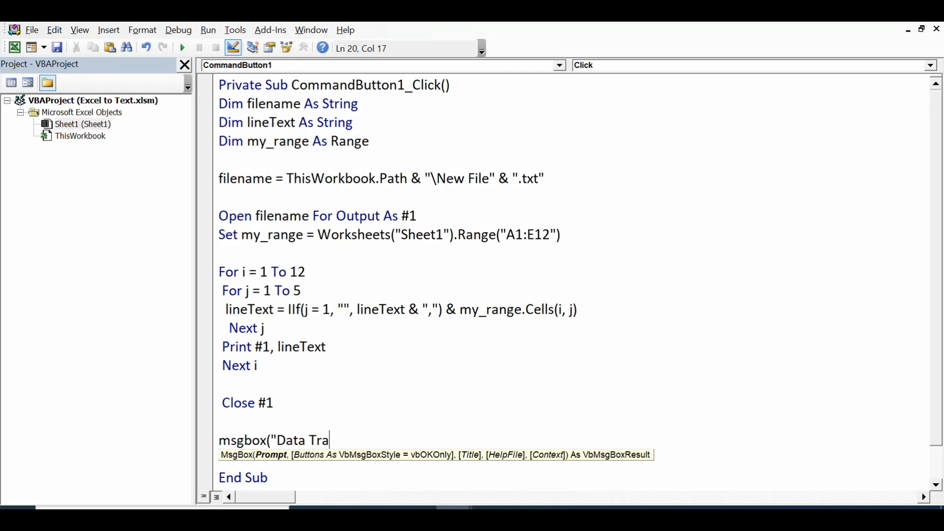
pyautogui.write('nsfer is c')
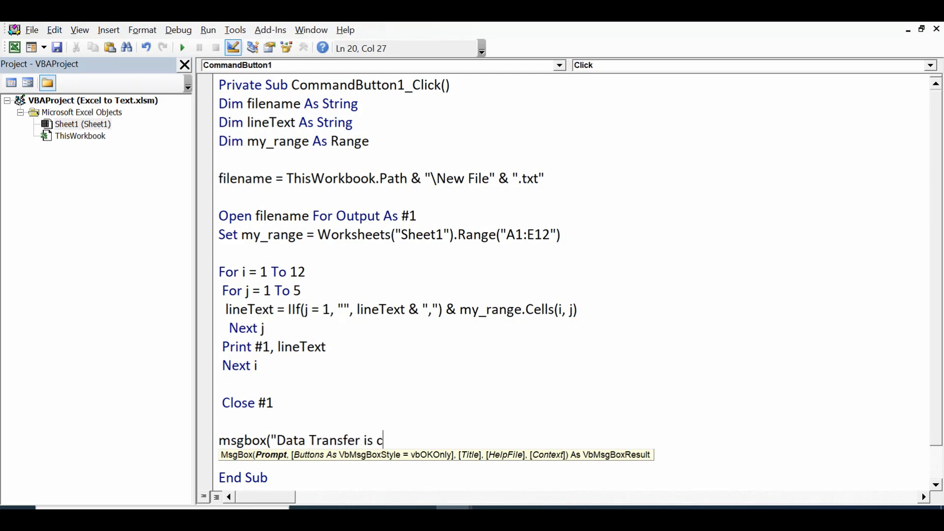
pyautogui.write('ompleted"')
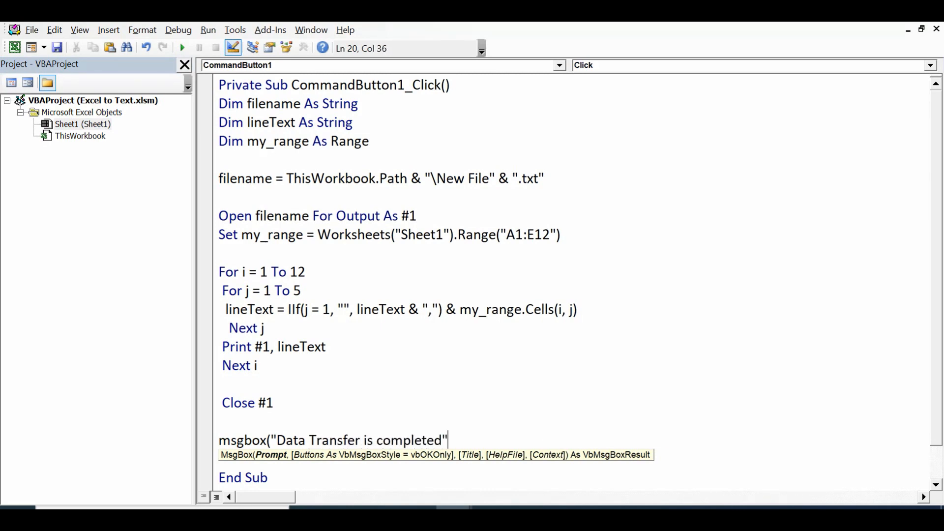
pyautogui.write(')')
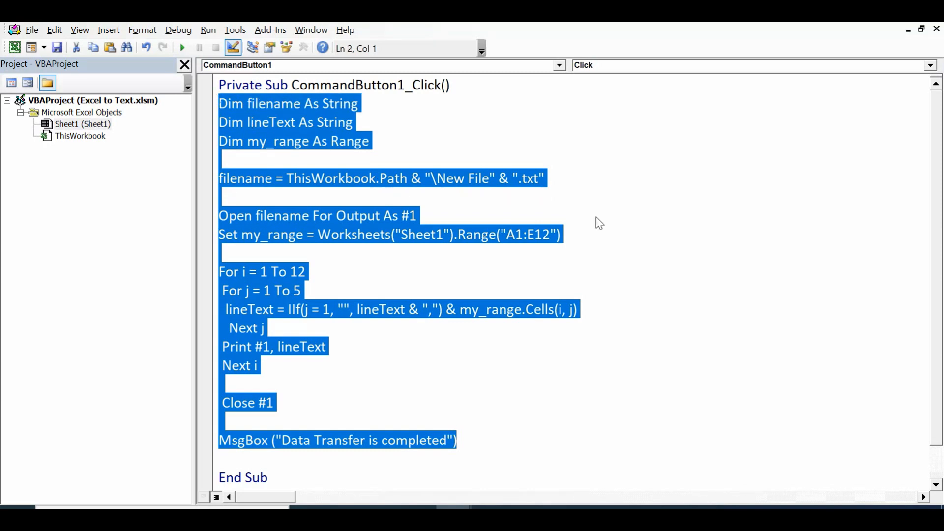
pyautogui.click(419, 381)
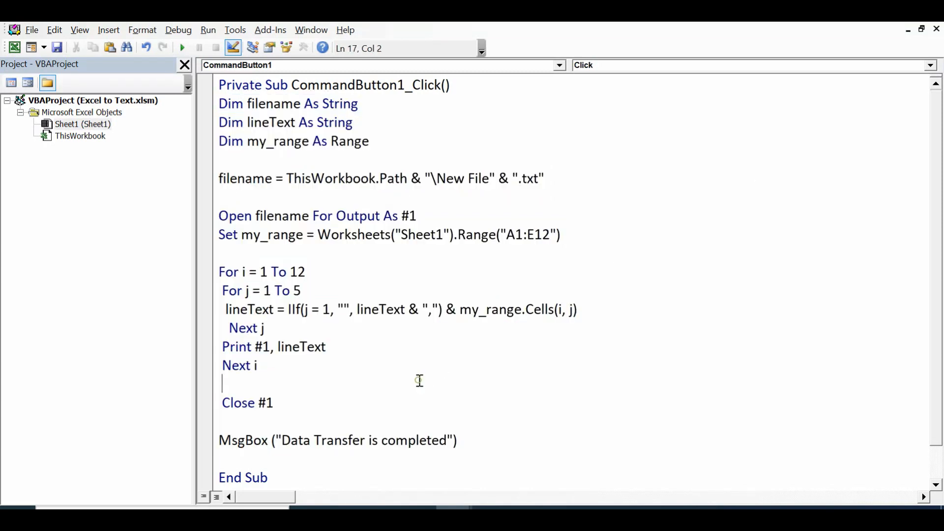
pyautogui.moveTo(787, 81)
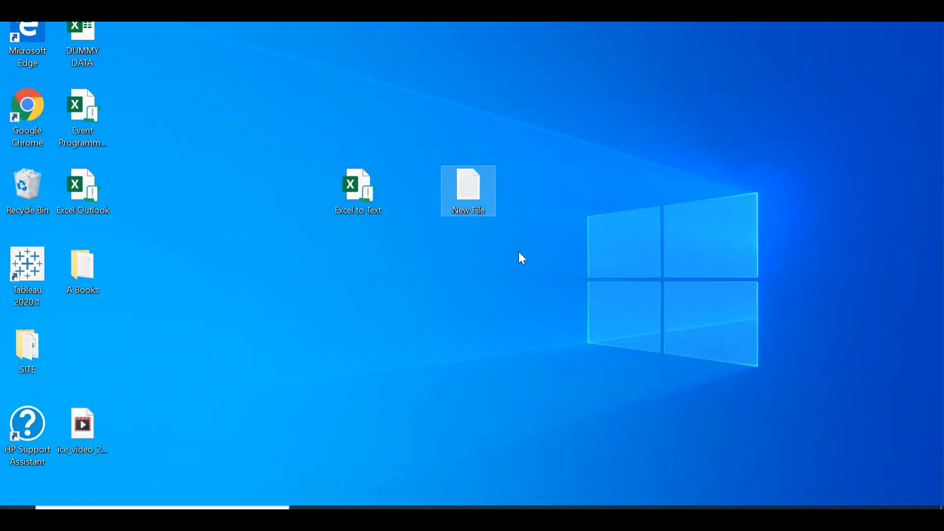
pyautogui.moveTo(431, 159)
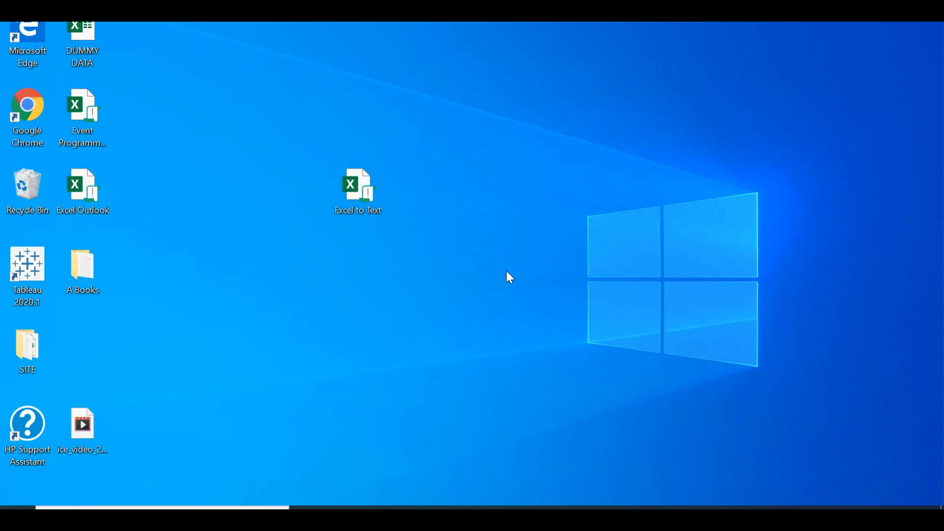
pyautogui.moveTo(479, 436)
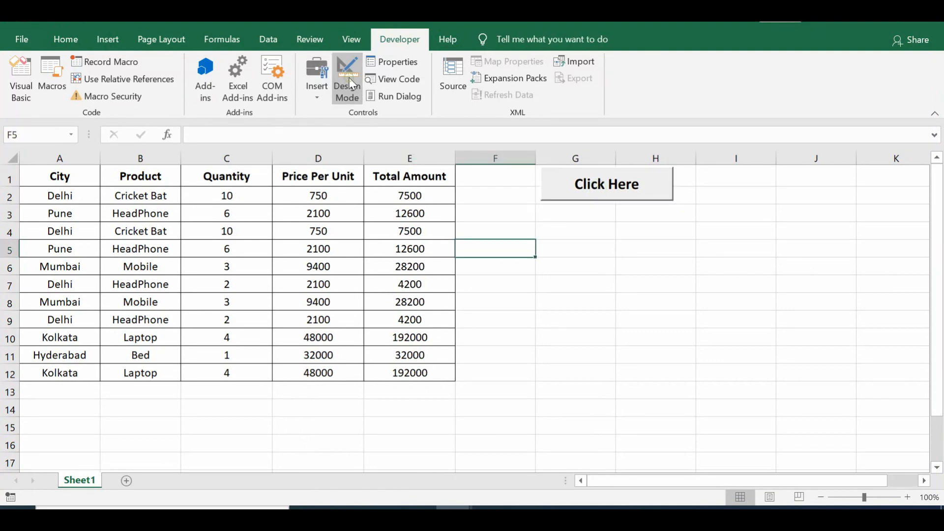
# Exit Design Mode, click the Click Here button, and dismiss the completion message.
pyautogui.click(346, 78)
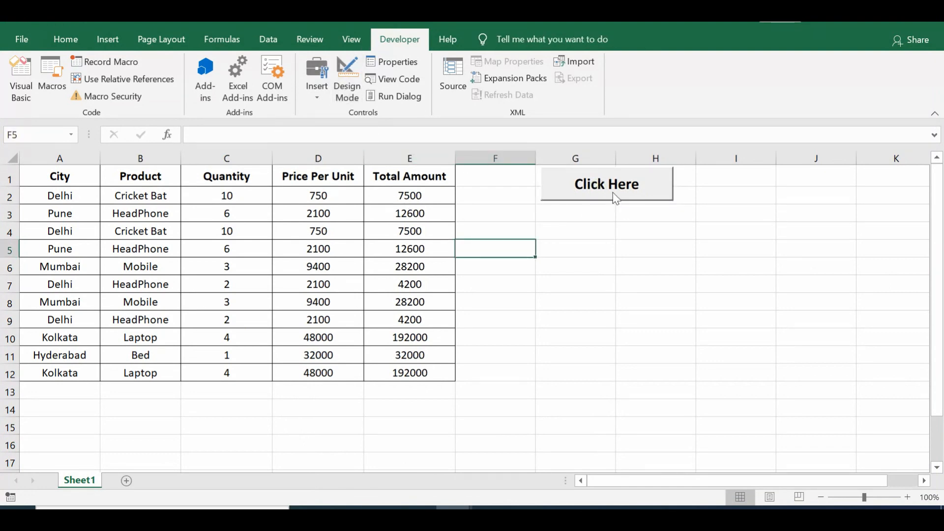
pyautogui.click(606, 185)
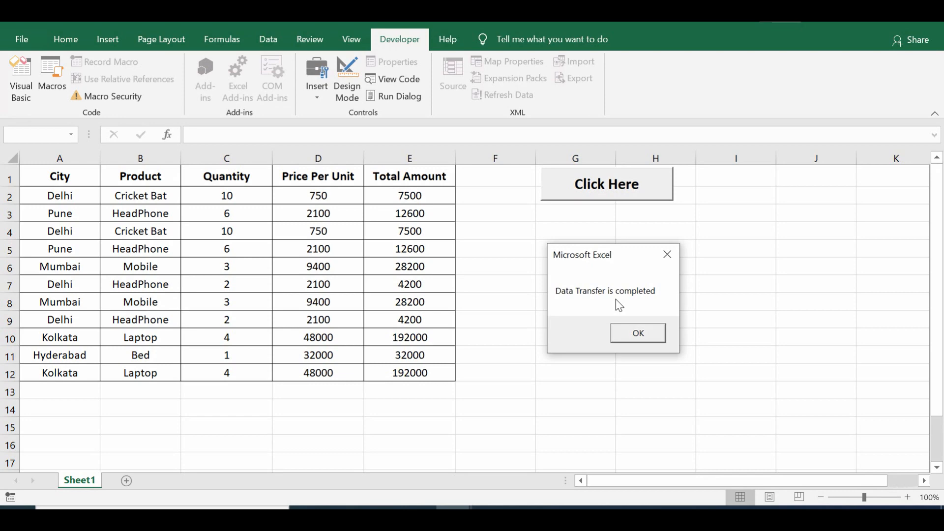
pyautogui.click(637, 333)
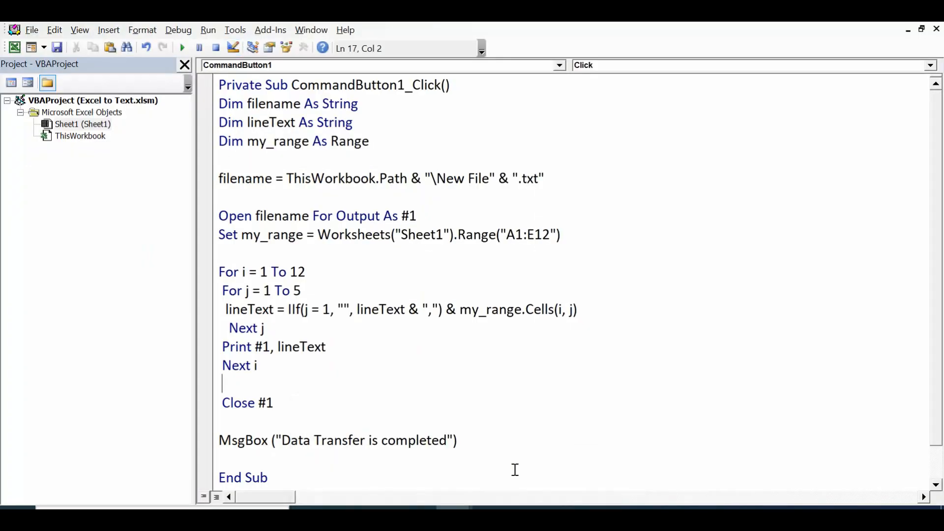
# Delete the blank lines near the Dim and filename lines, then highlight E12 and the file path.
pyautogui.click(231, 163)
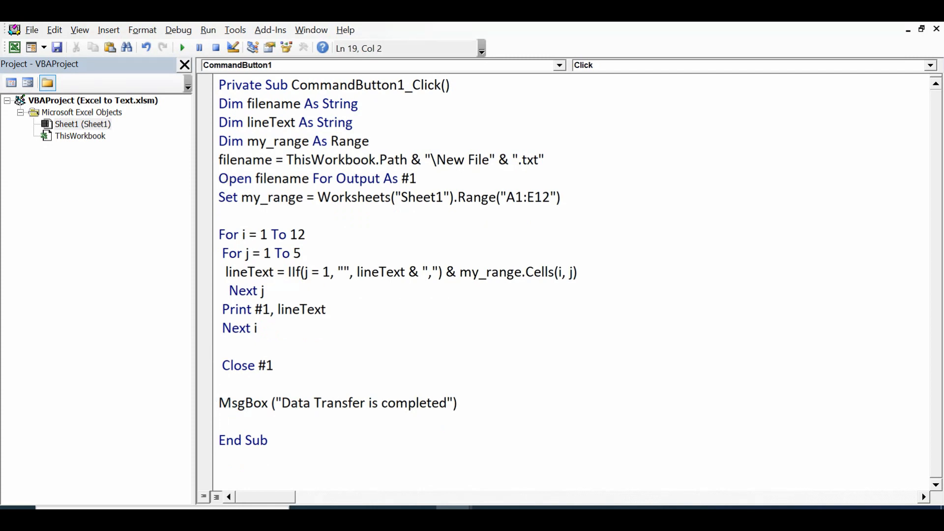
pyautogui.click(221, 424)
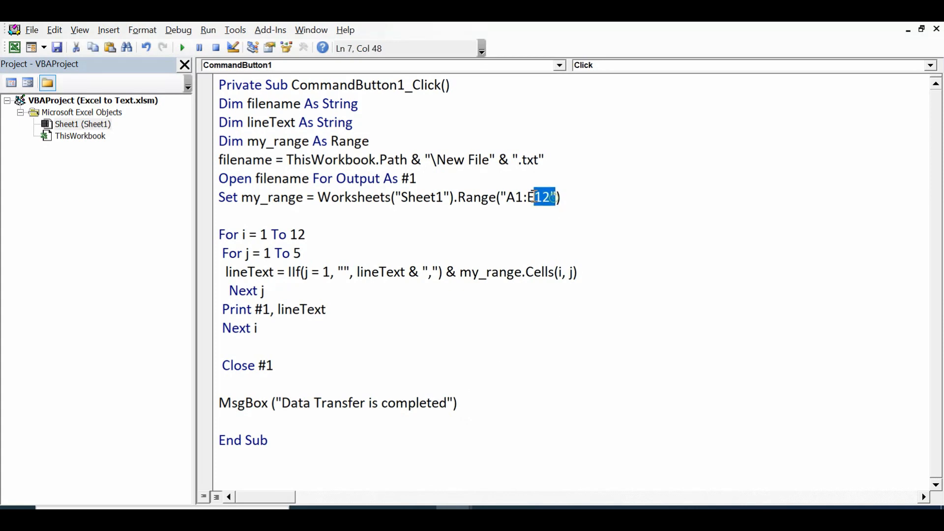
pyautogui.moveTo(547, 197); pyautogui.dragTo(508, 197)
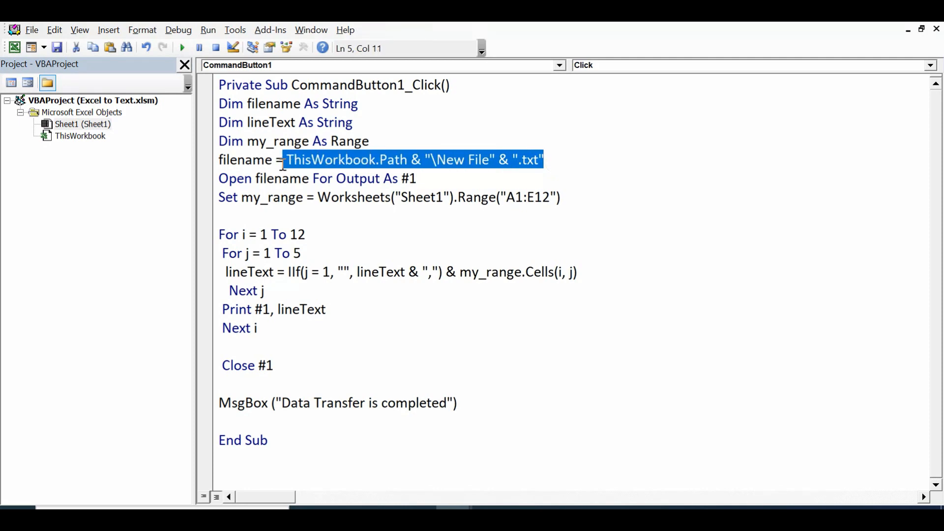
pyautogui.click(303, 253)
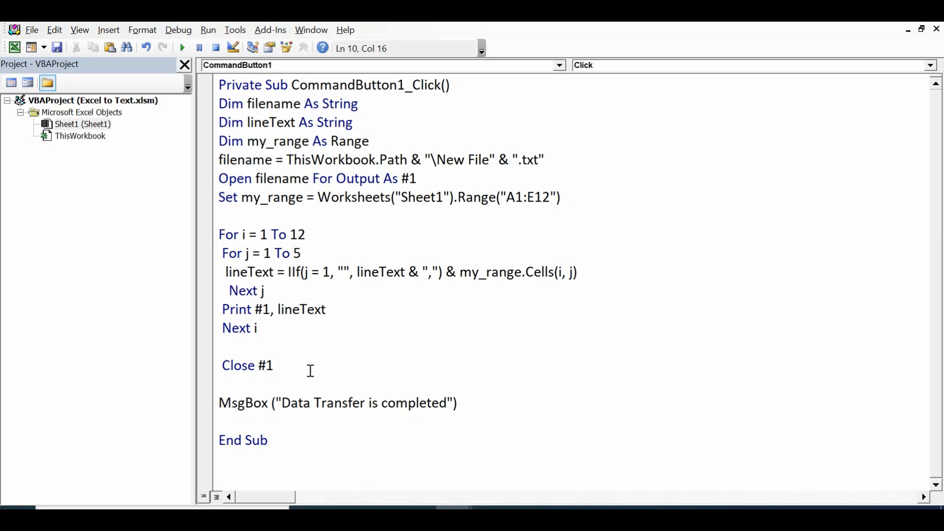
pyautogui.click(301, 253)
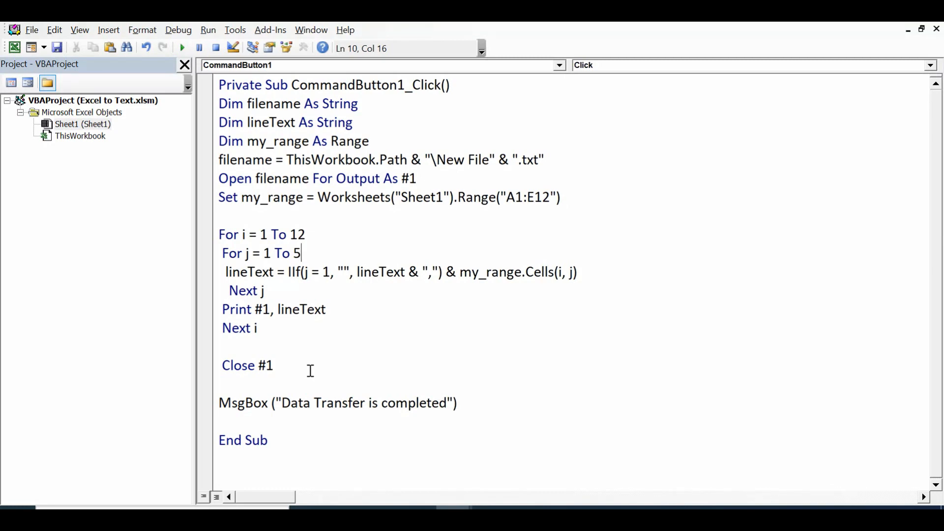